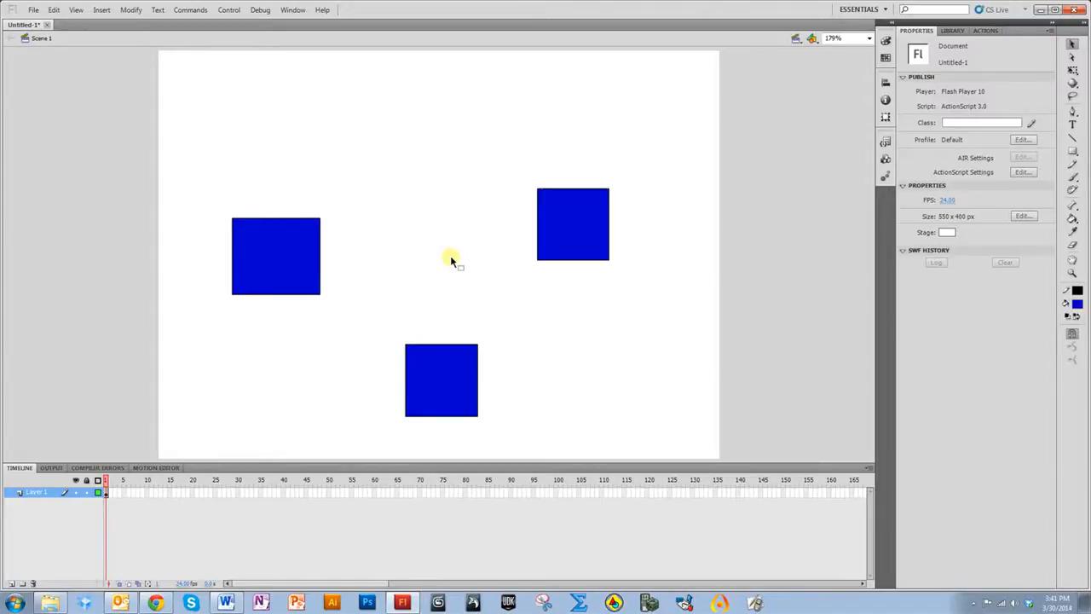
mouse_move(433, 266)
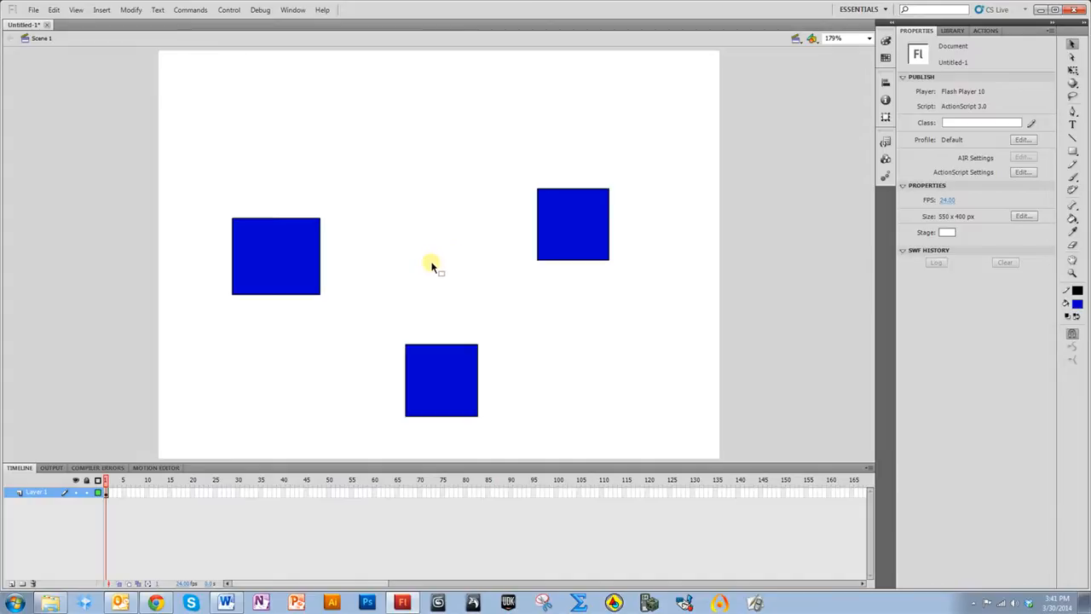
mouse_move(421, 227)
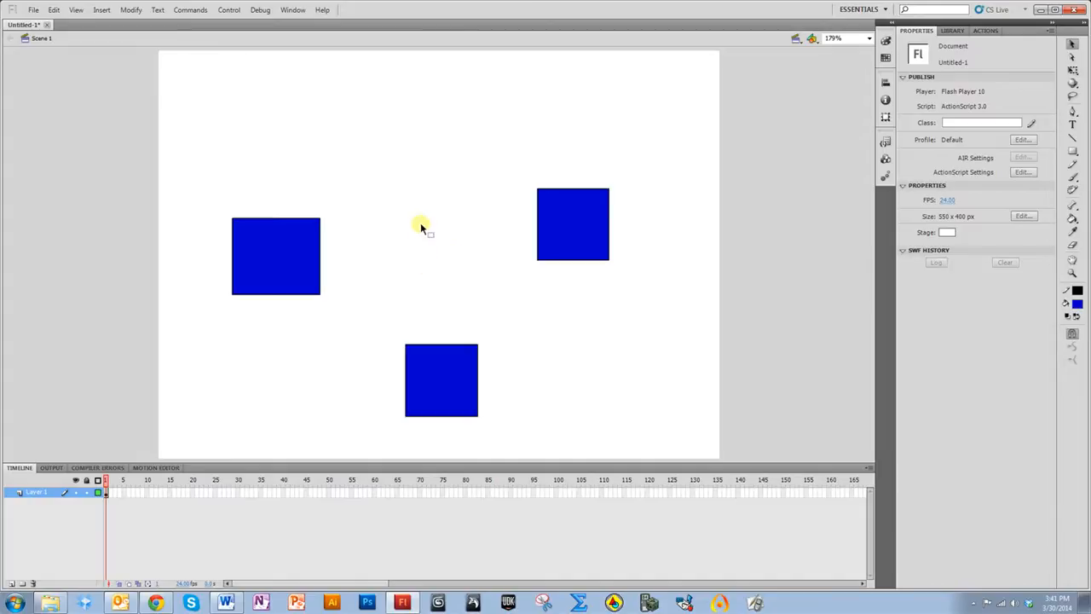
mouse_move(392, 123)
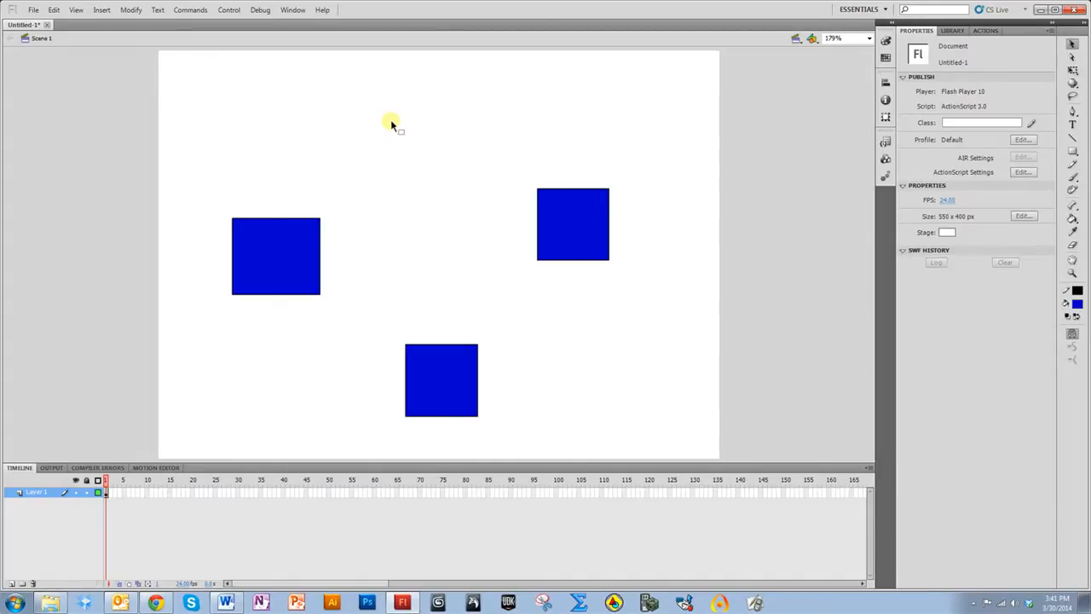
mouse_move(328, 122)
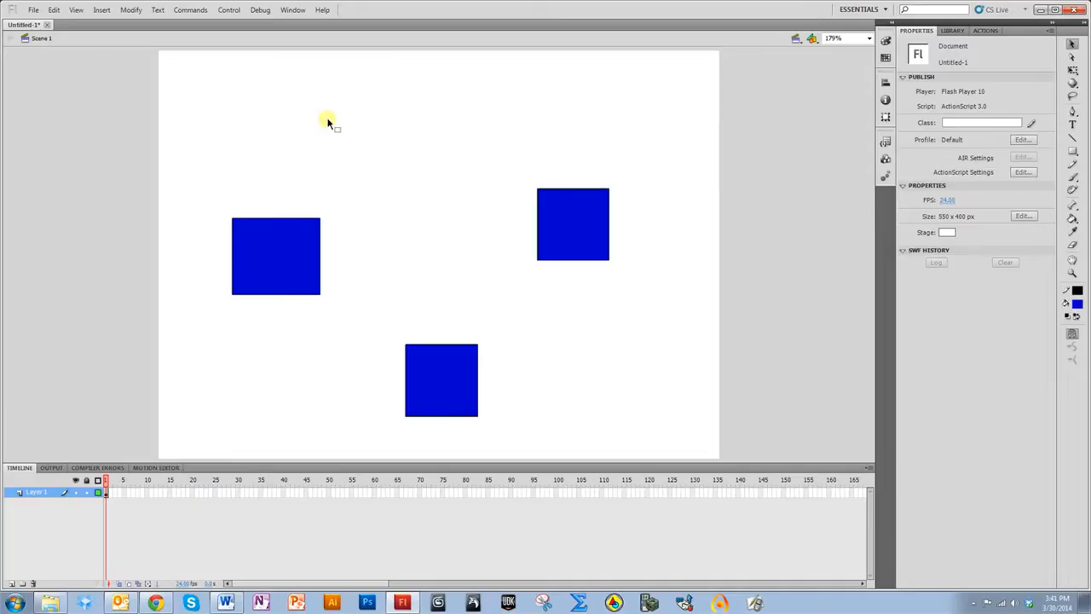
mouse_move(208, 62)
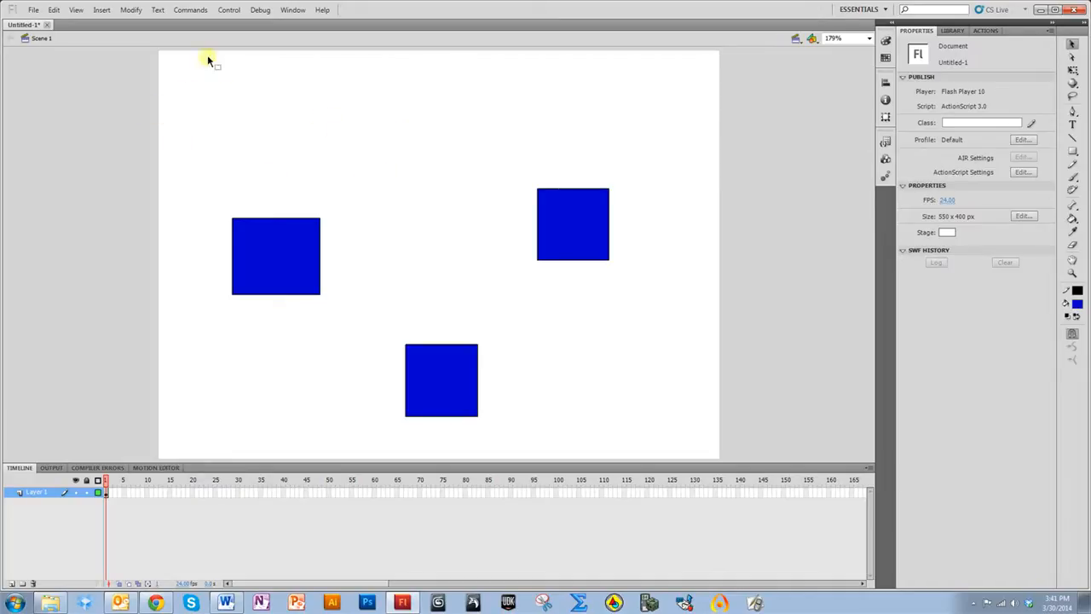
mouse_move(271, 122)
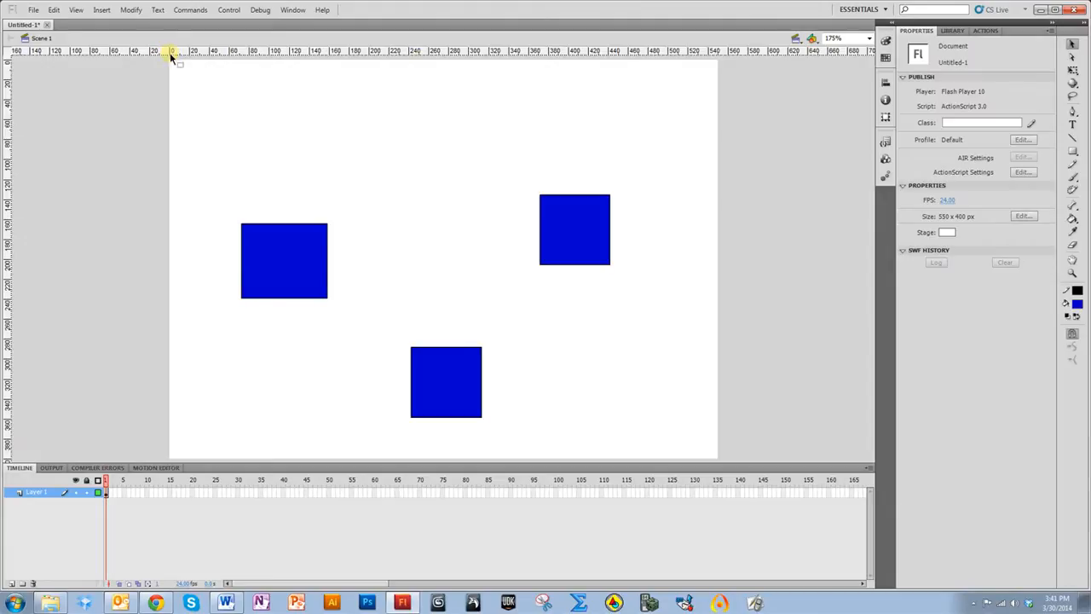
mouse_move(173, 67)
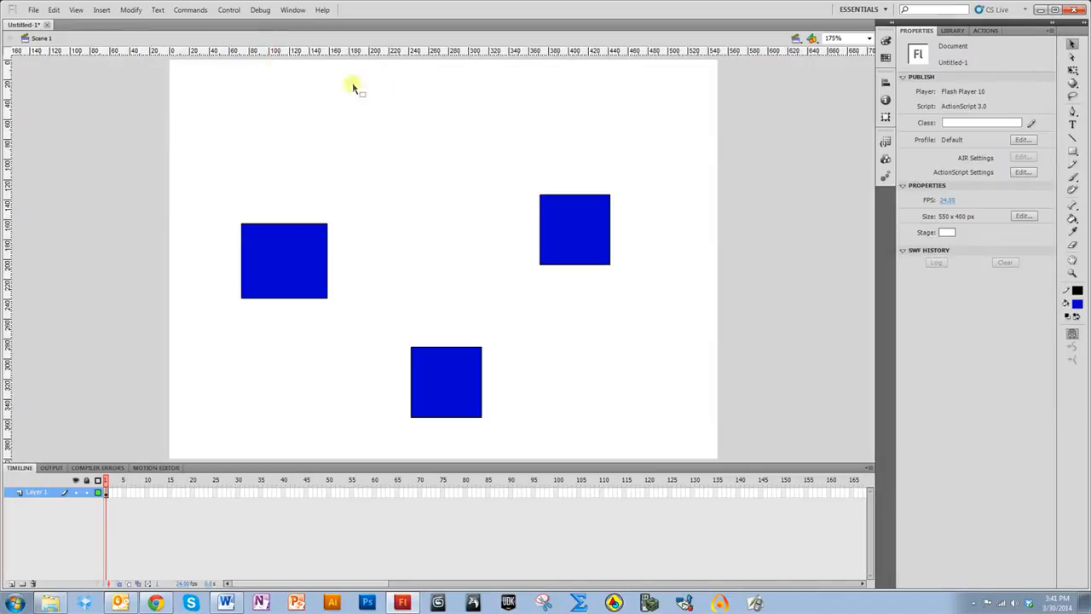
mouse_move(287, 121)
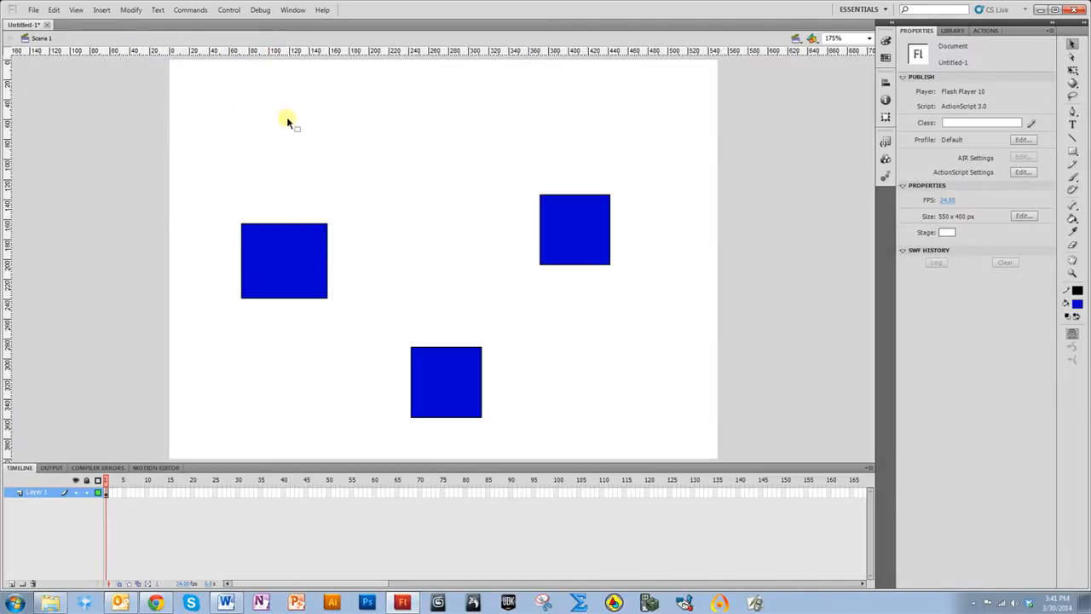
right_click(288, 119)
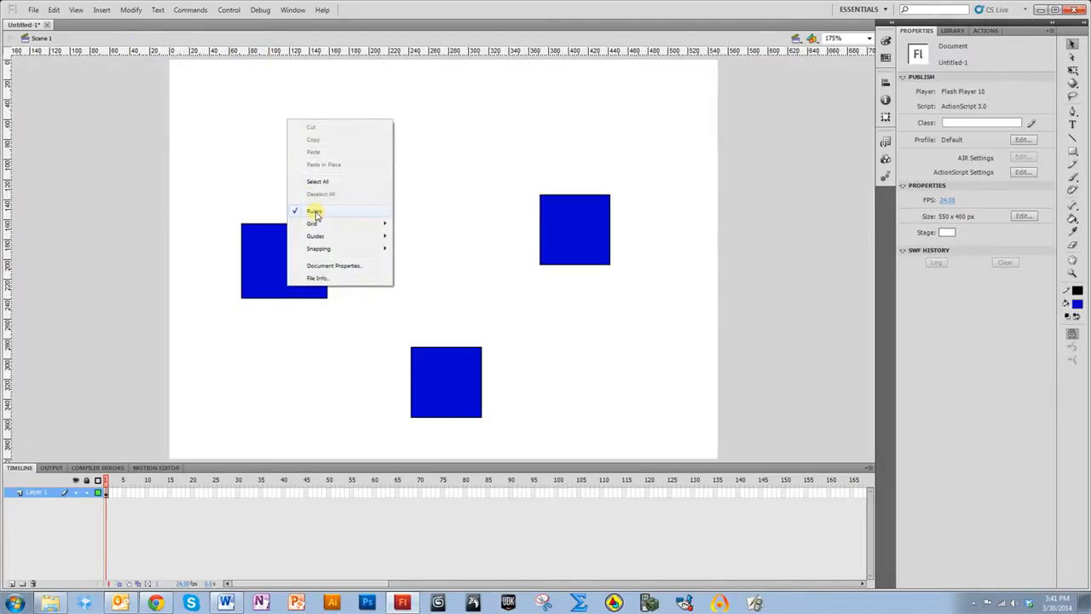
click(314, 212)
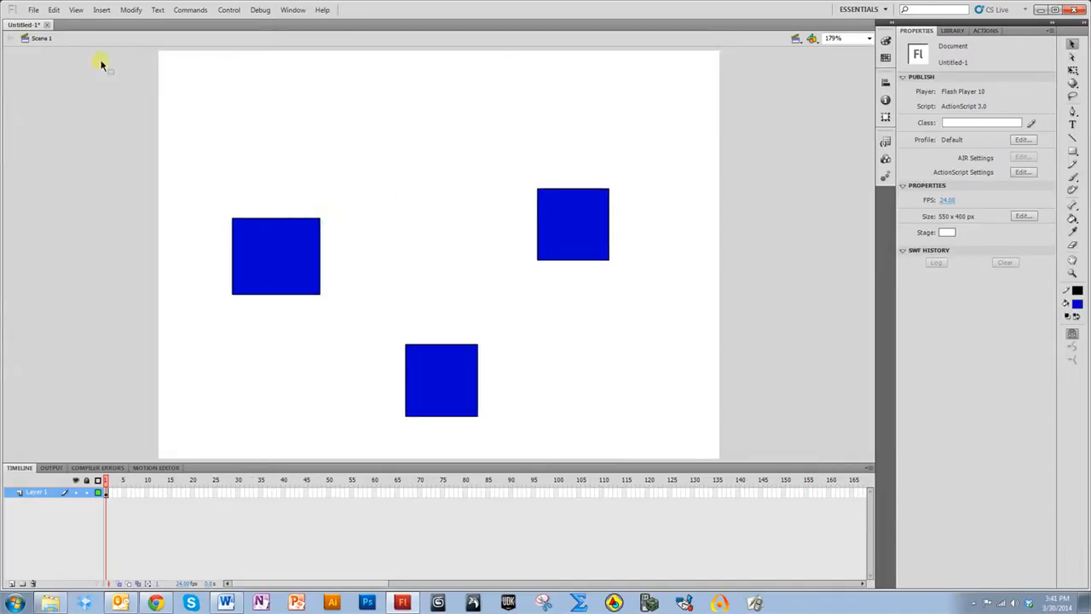
click(75, 10)
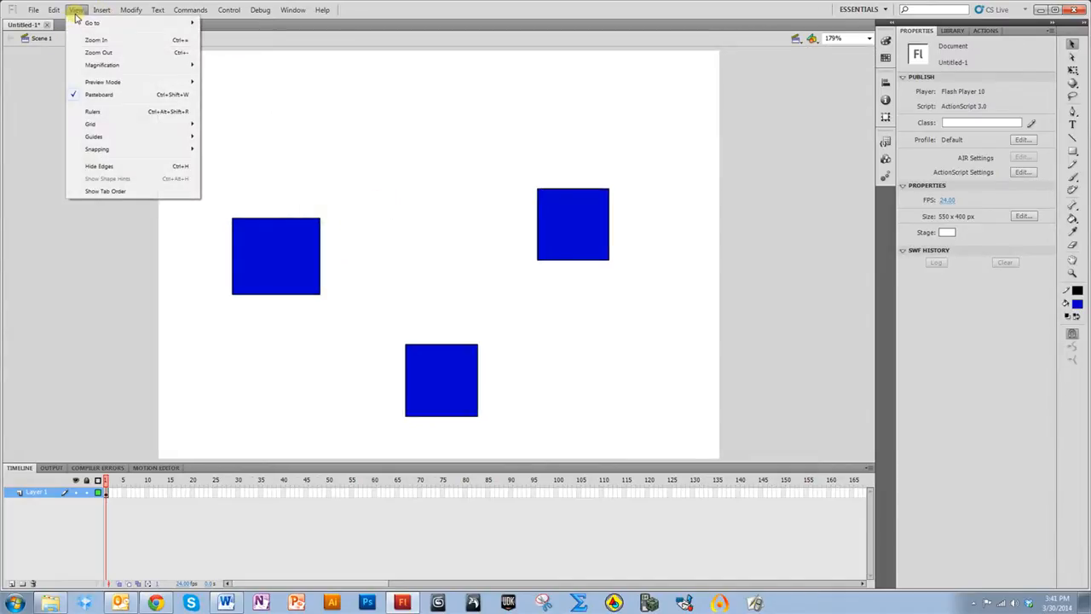
mouse_move(151, 119)
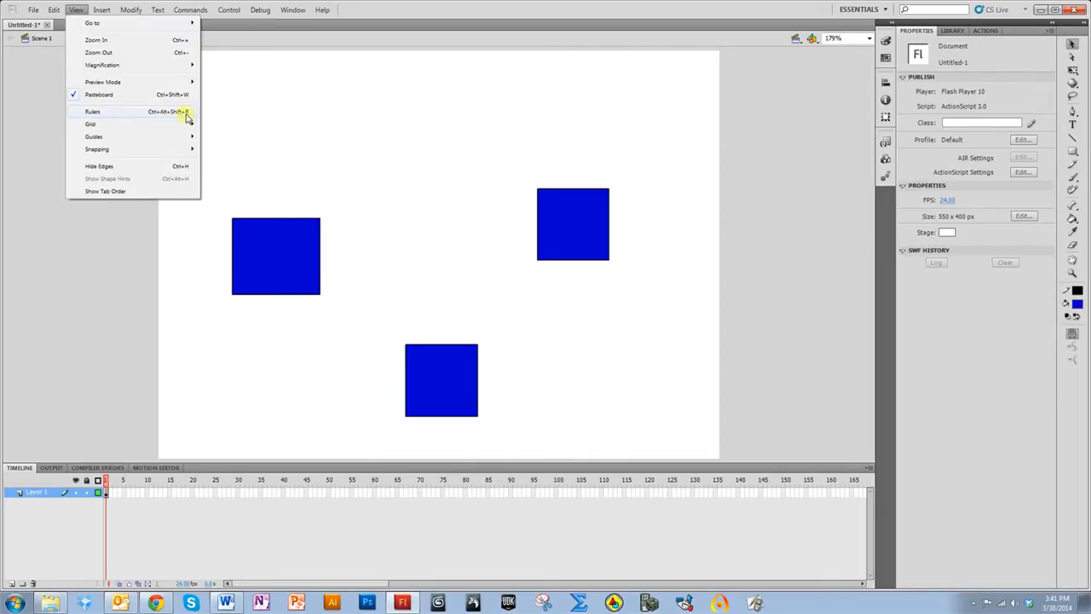
click(92, 112)
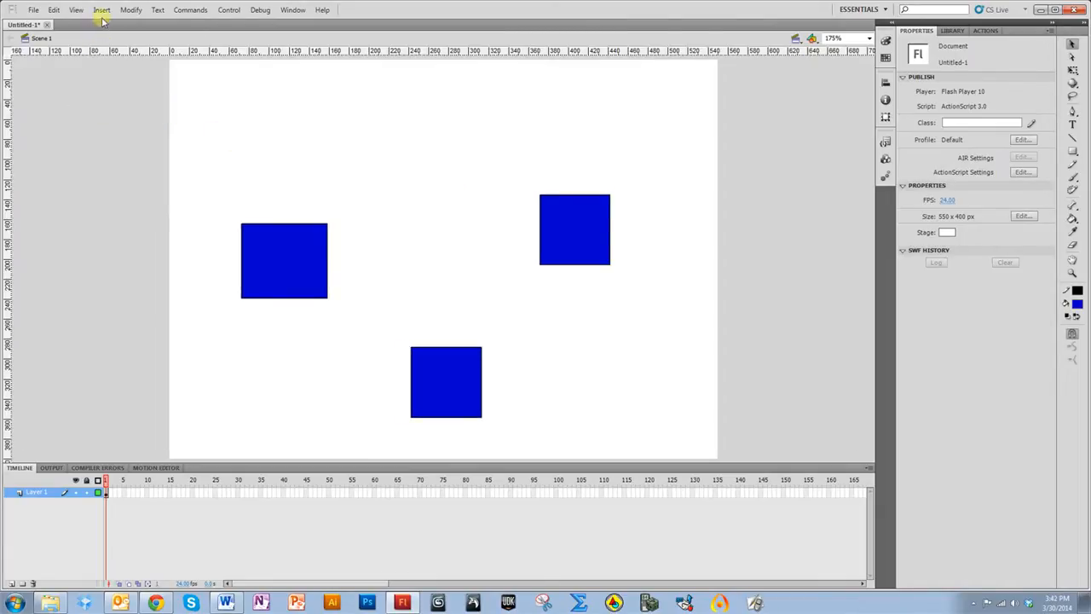
mouse_move(232, 122)
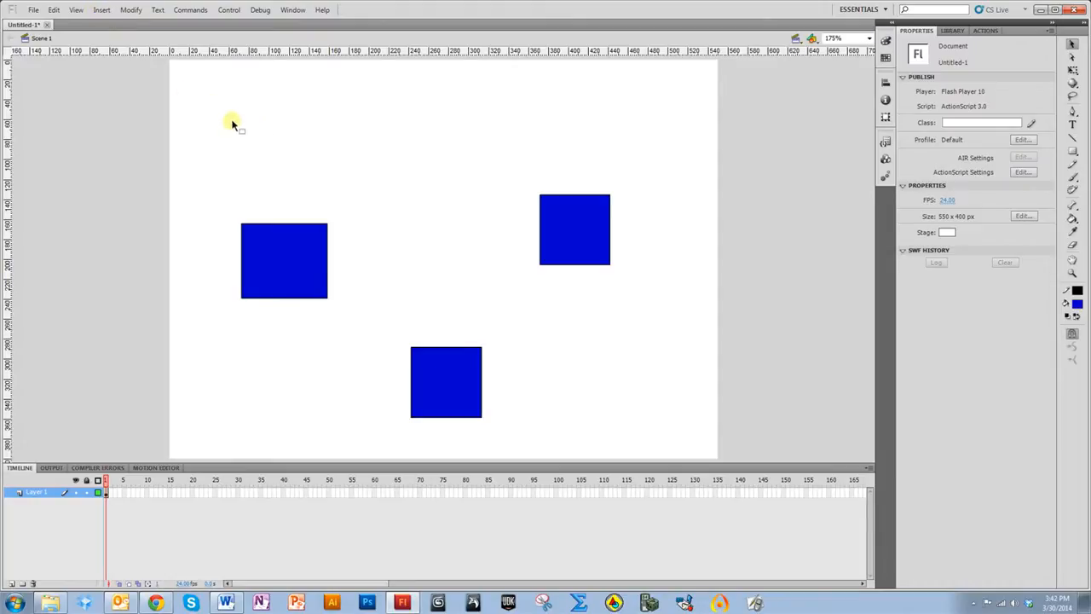
mouse_move(236, 136)
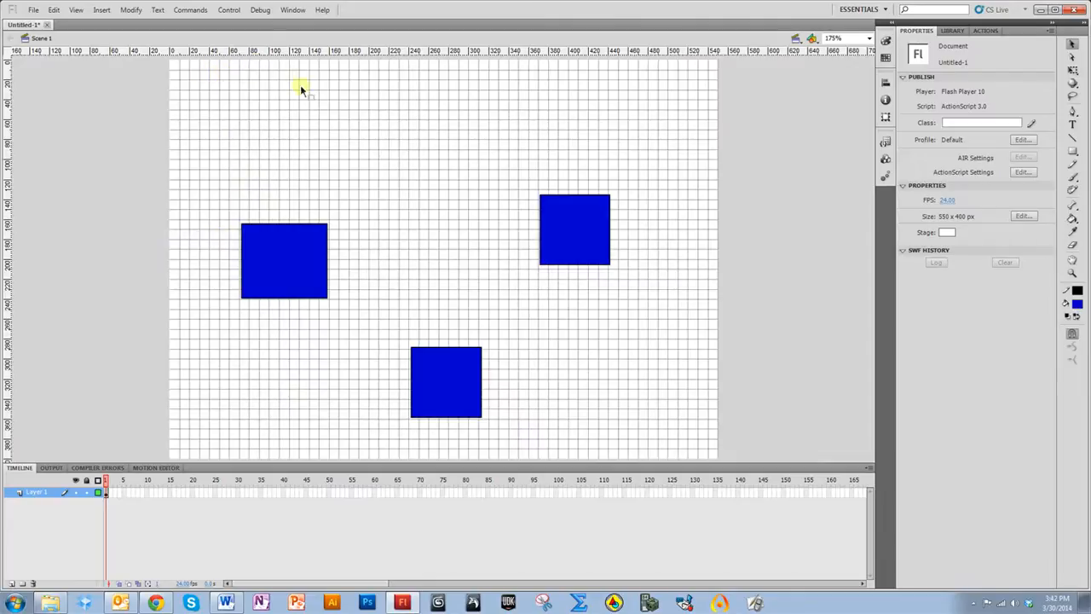
mouse_move(408, 102)
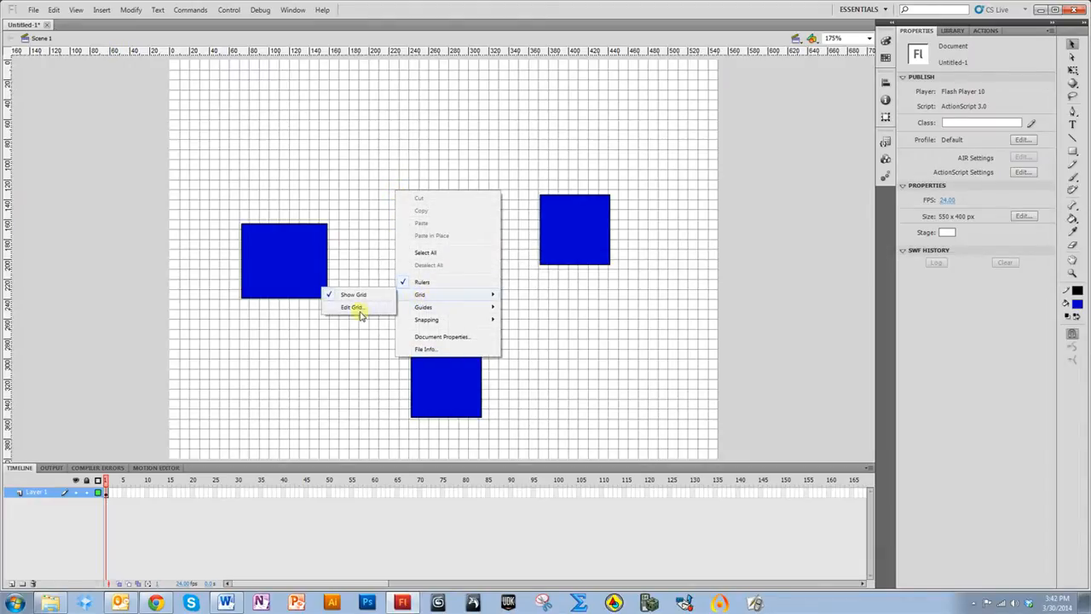
click(350, 307)
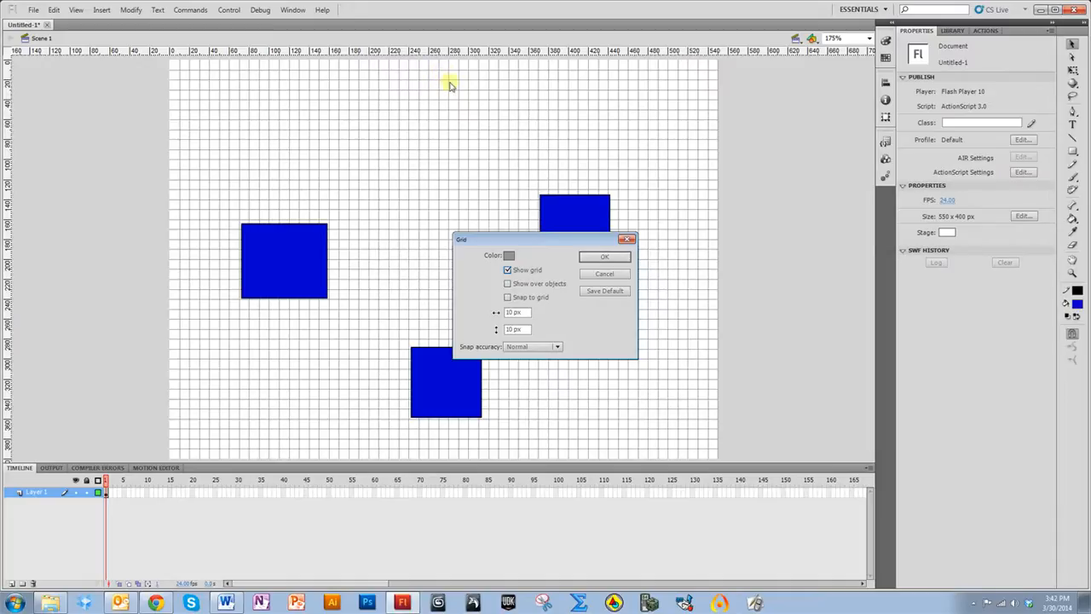
mouse_move(392, 79)
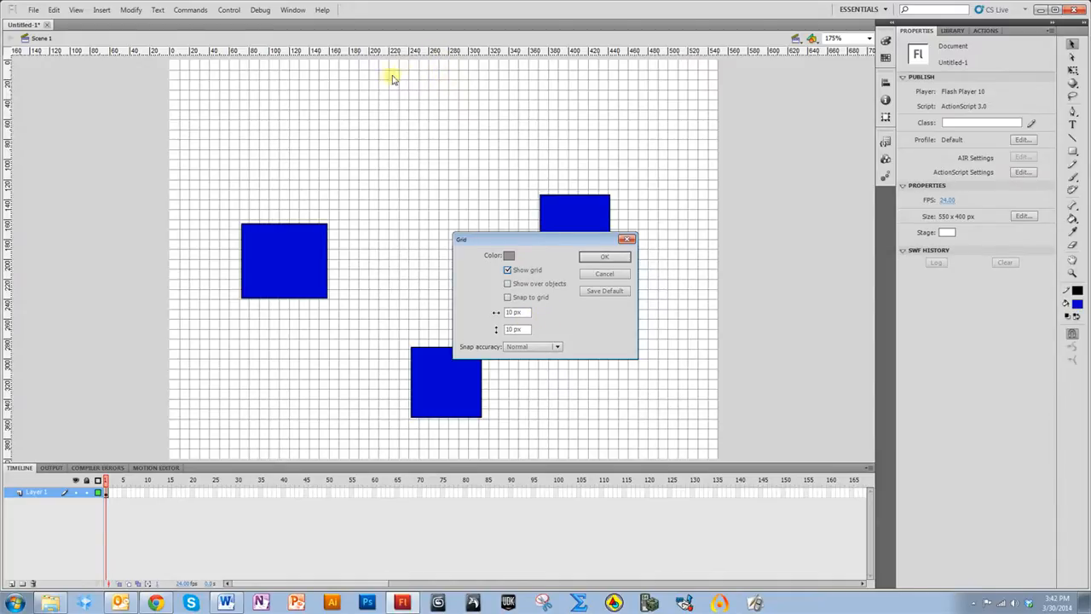
mouse_move(452, 185)
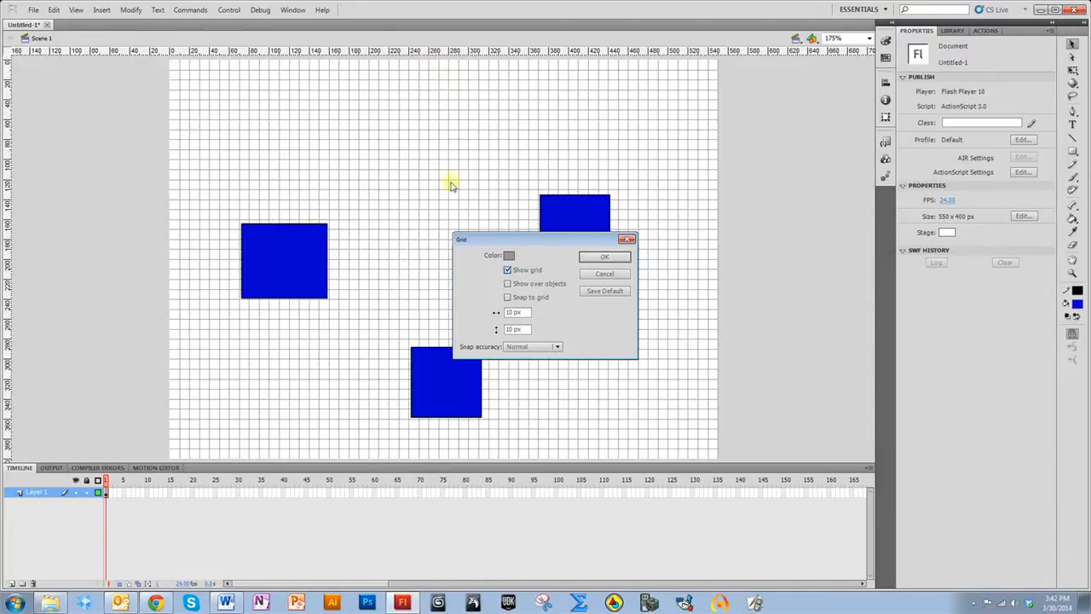
mouse_move(442, 185)
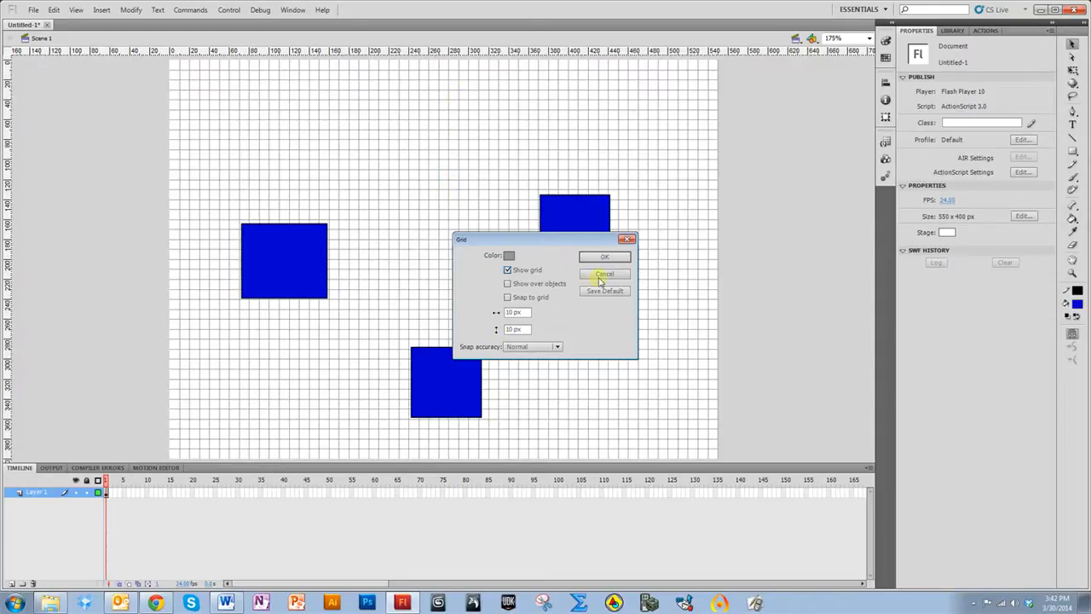
click(604, 274)
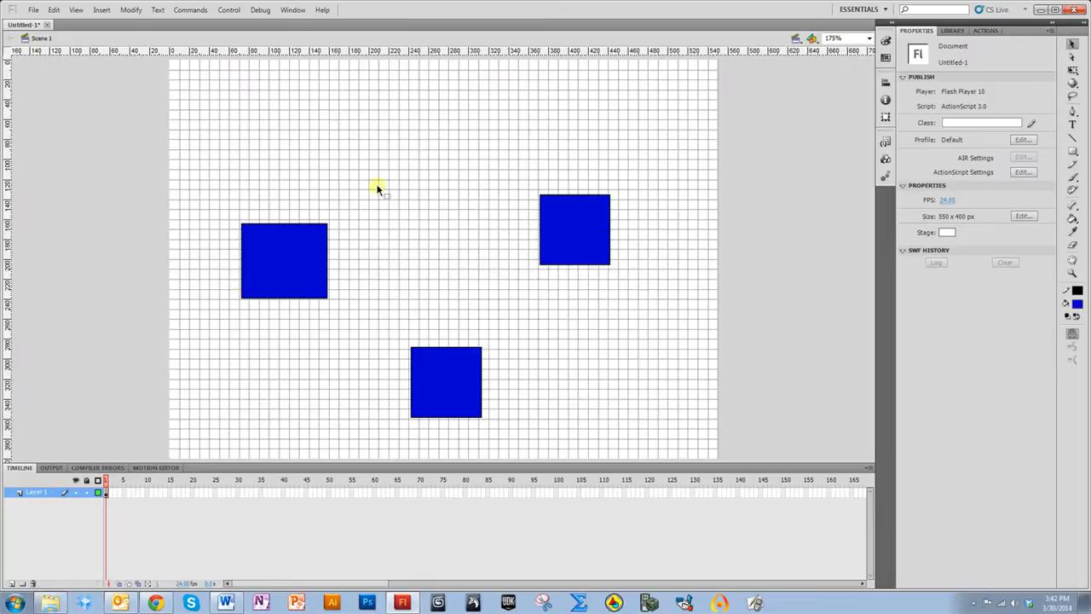
mouse_move(372, 167)
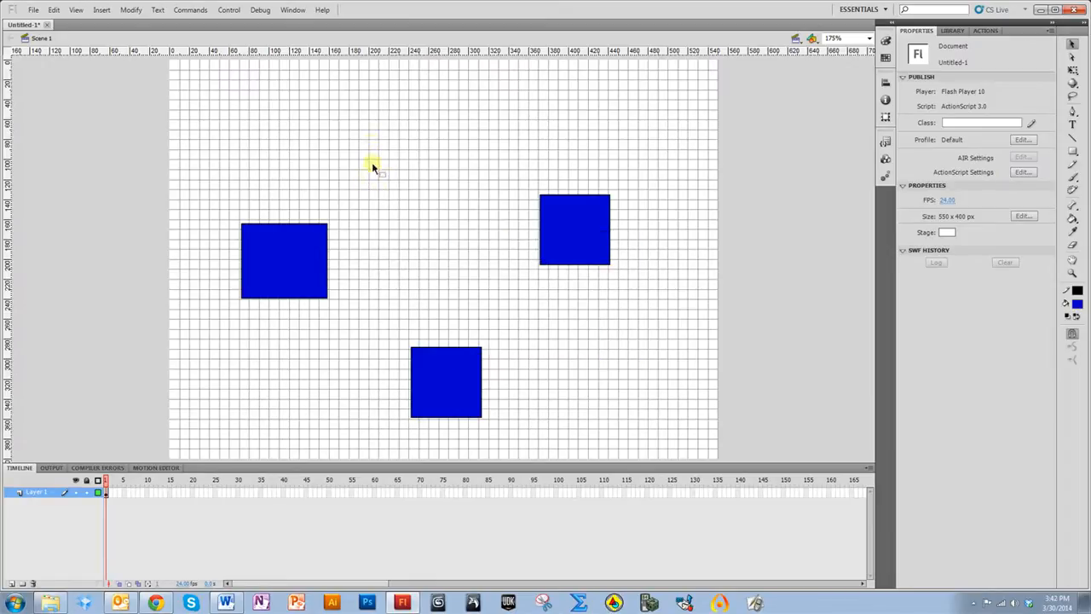
mouse_move(280, 110)
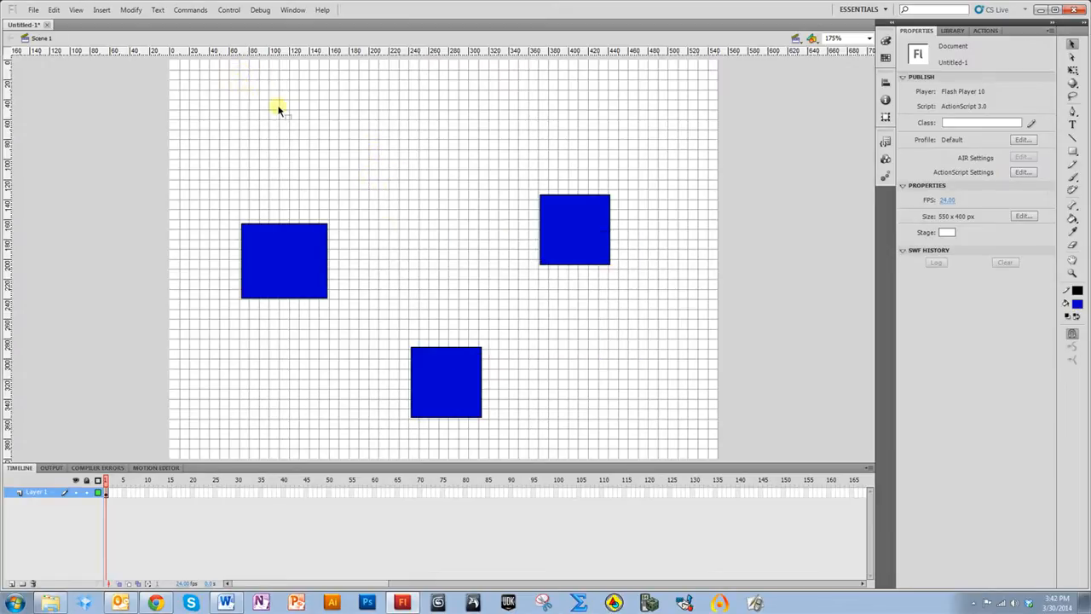
mouse_move(196, 65)
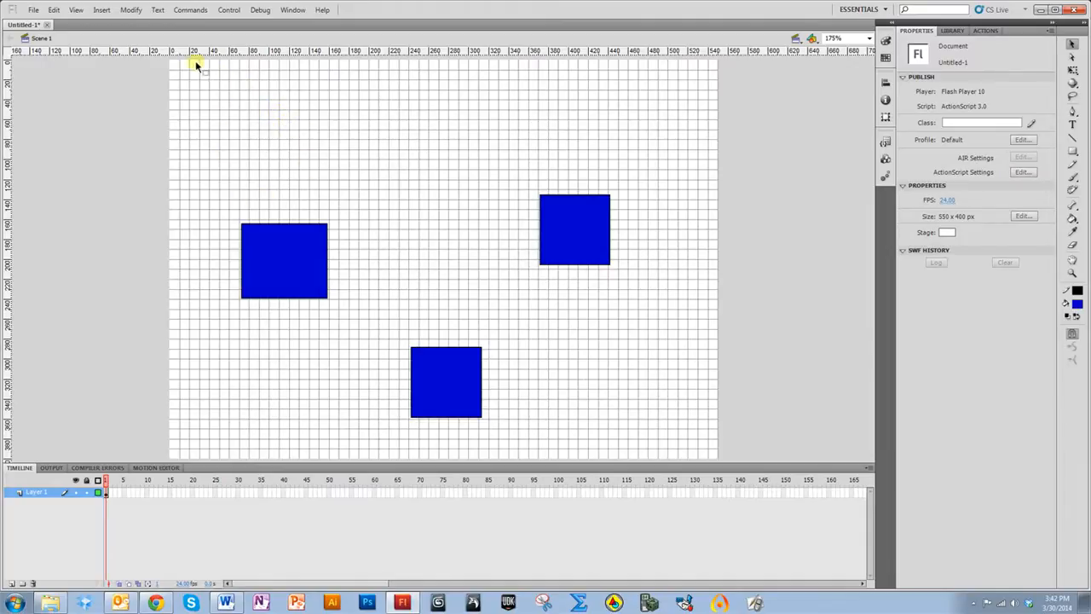
mouse_move(208, 302)
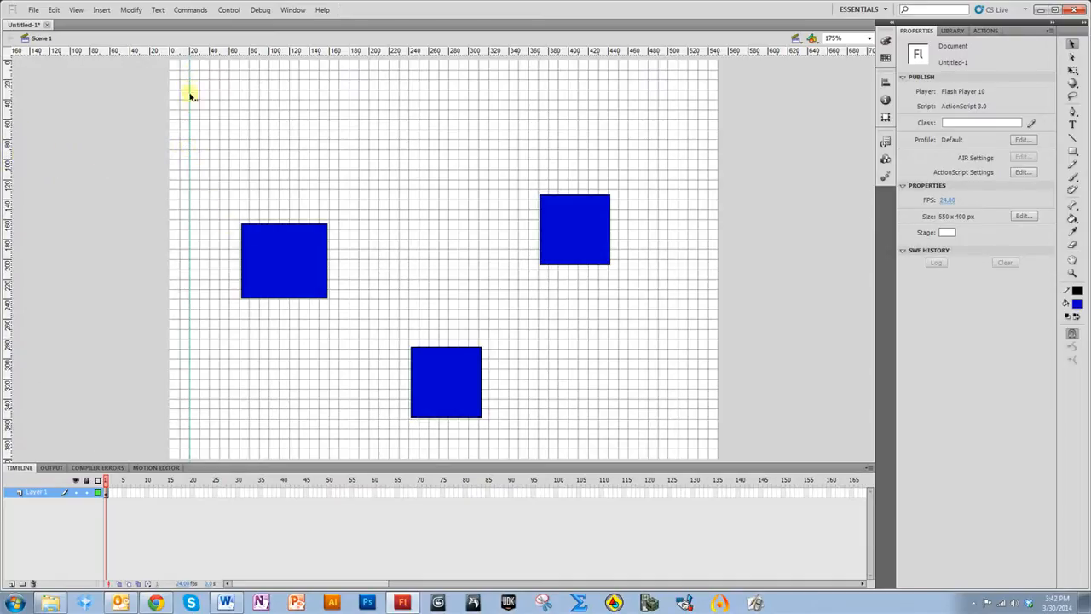
mouse_move(230, 123)
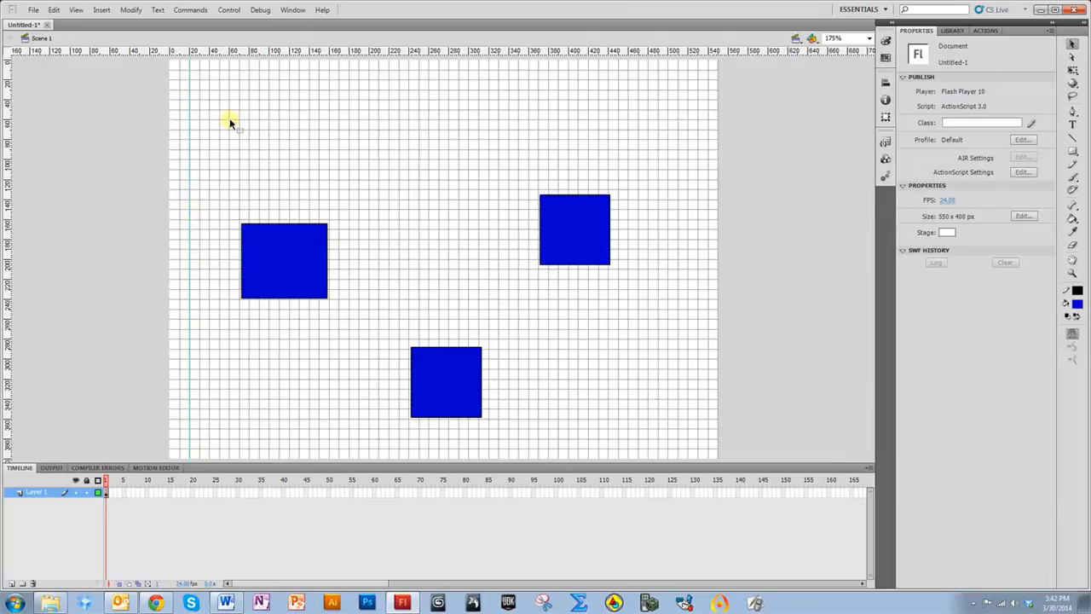
- Turn off Show Grid from the stage's context menu
right_click(230, 119)
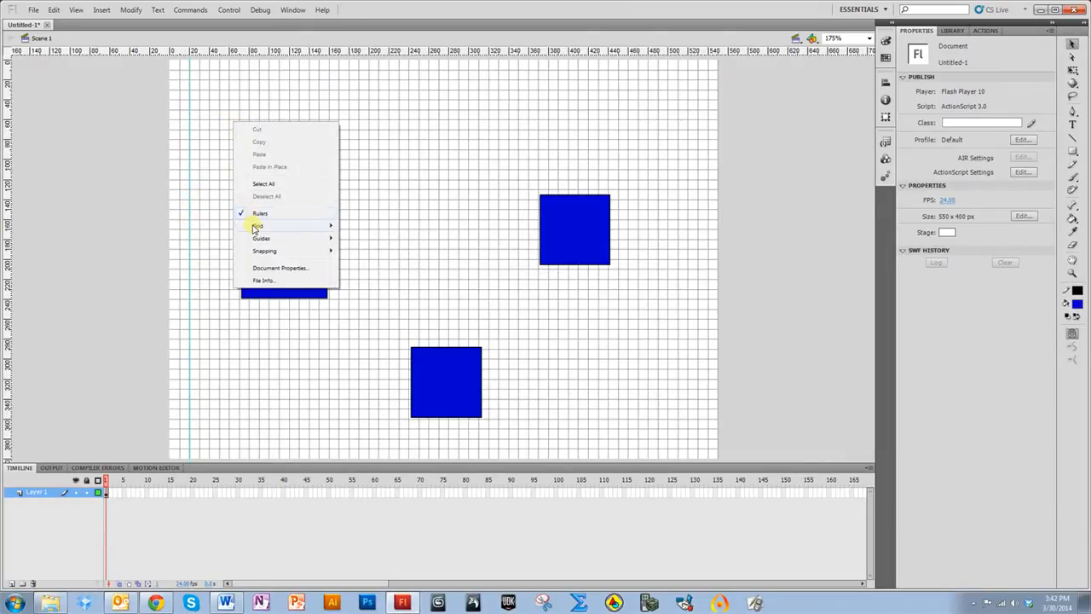
click(257, 225)
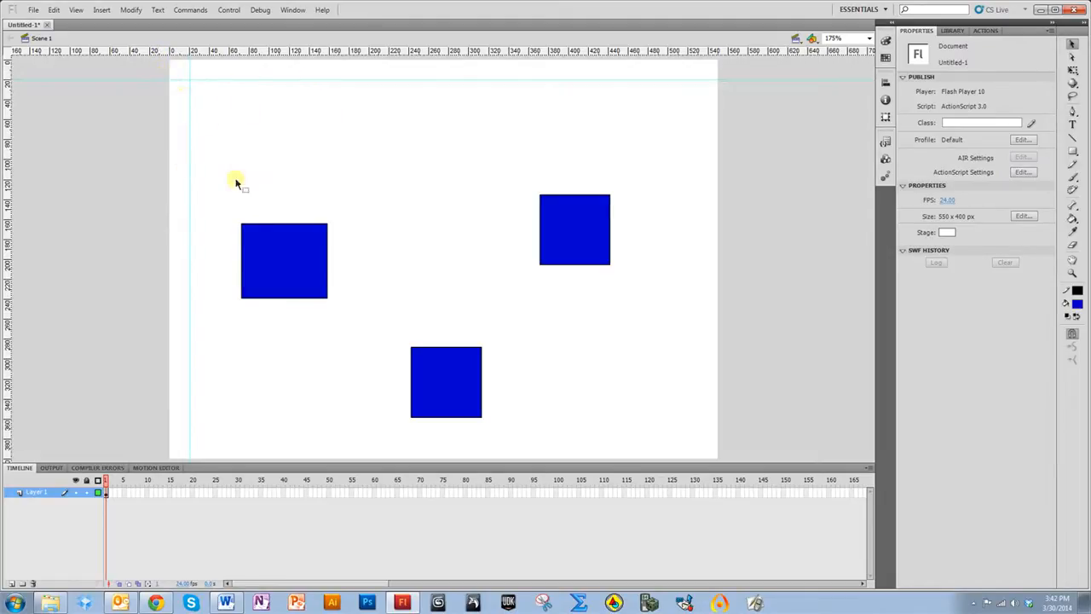
- Drag the left square up against the vertical guide, then slightly right of it
click(284, 259)
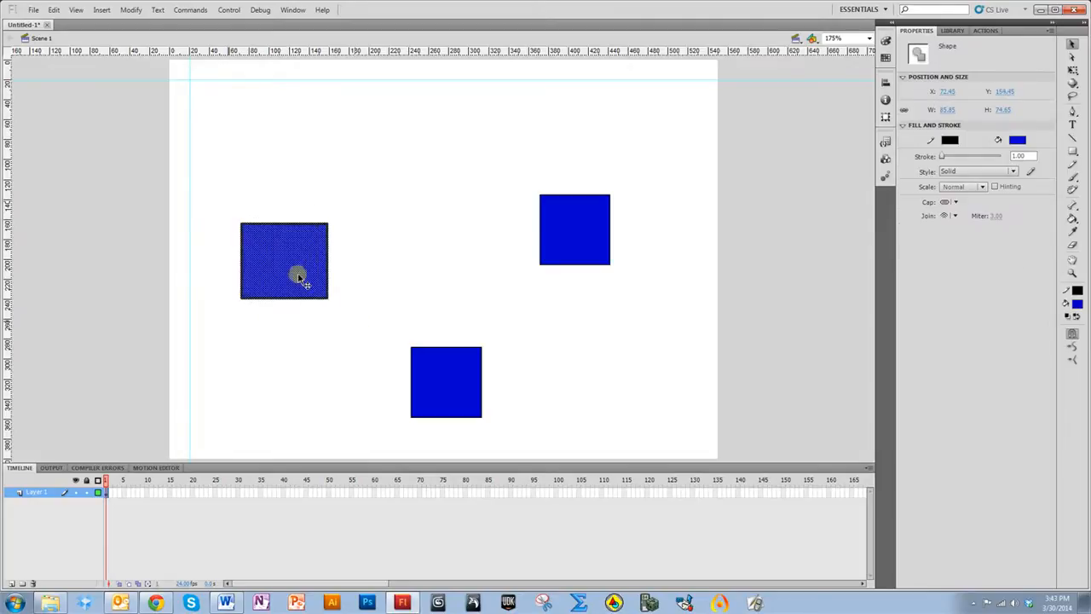
drag(299, 274, 242, 225)
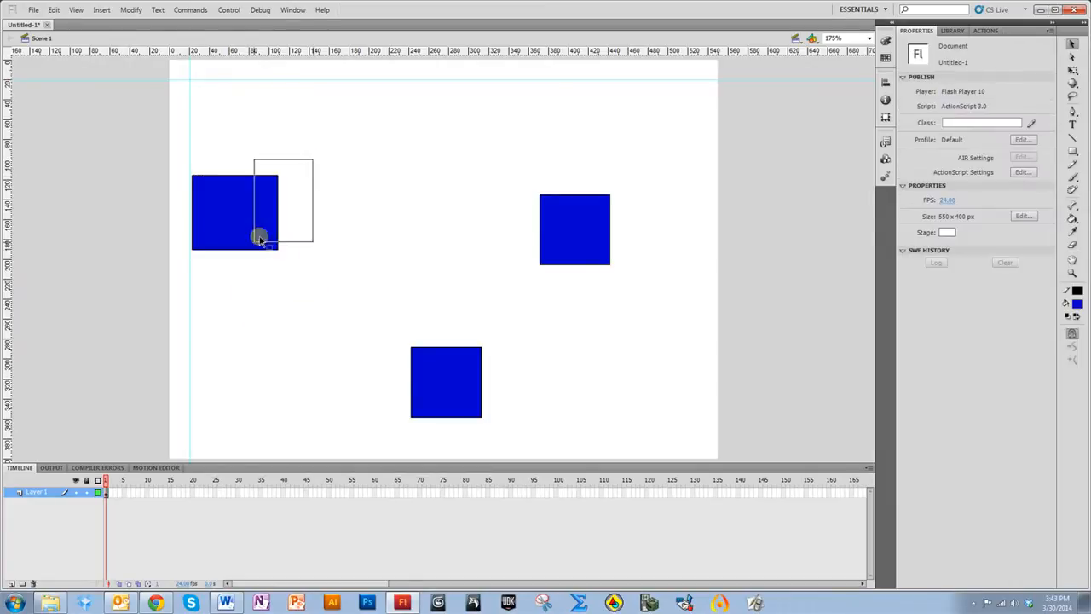
click(221, 213)
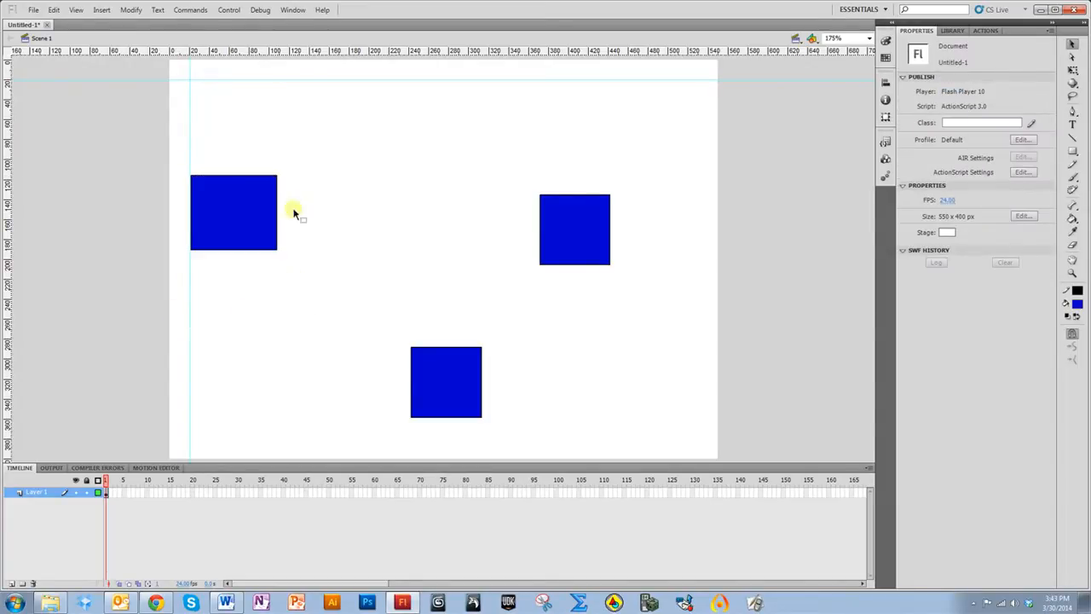
click(234, 212)
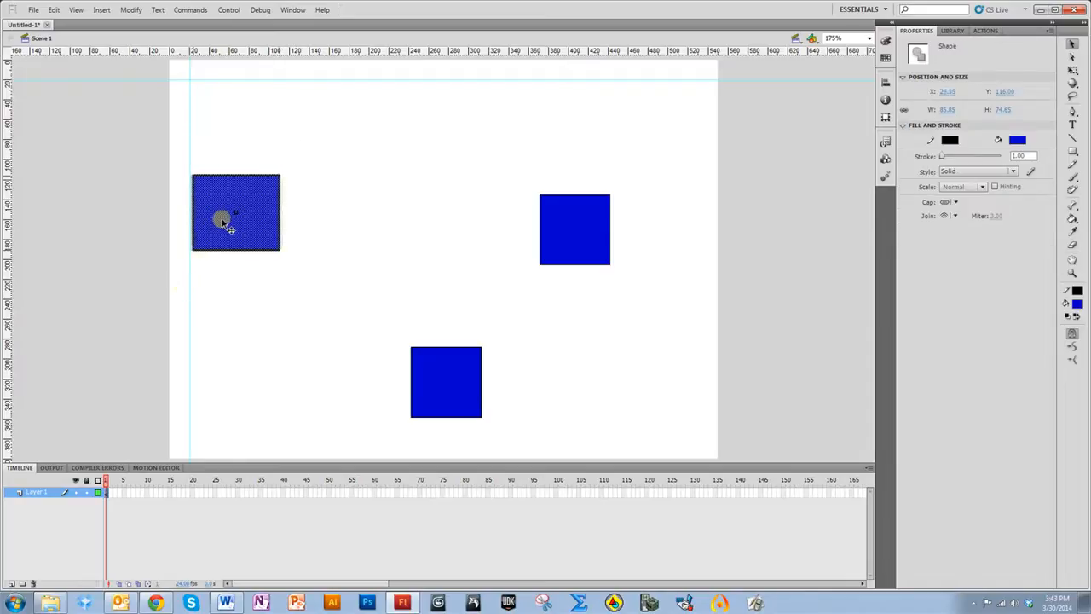
drag(235, 211, 299, 220)
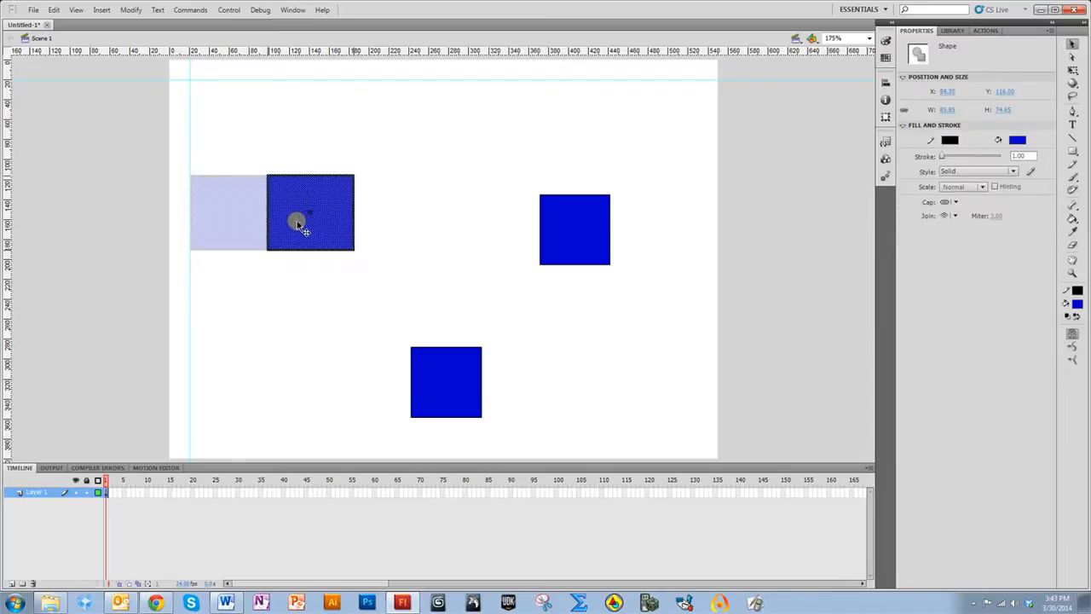
- Deselect the square and confirm the vertical guide's position at 20 pixels
click(233, 339)
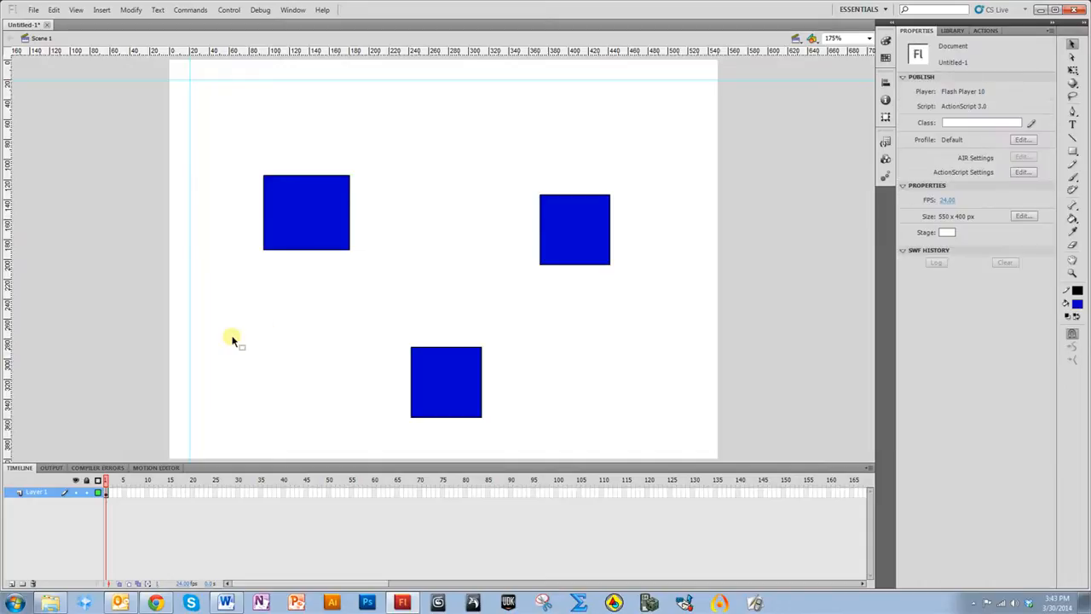
mouse_move(222, 303)
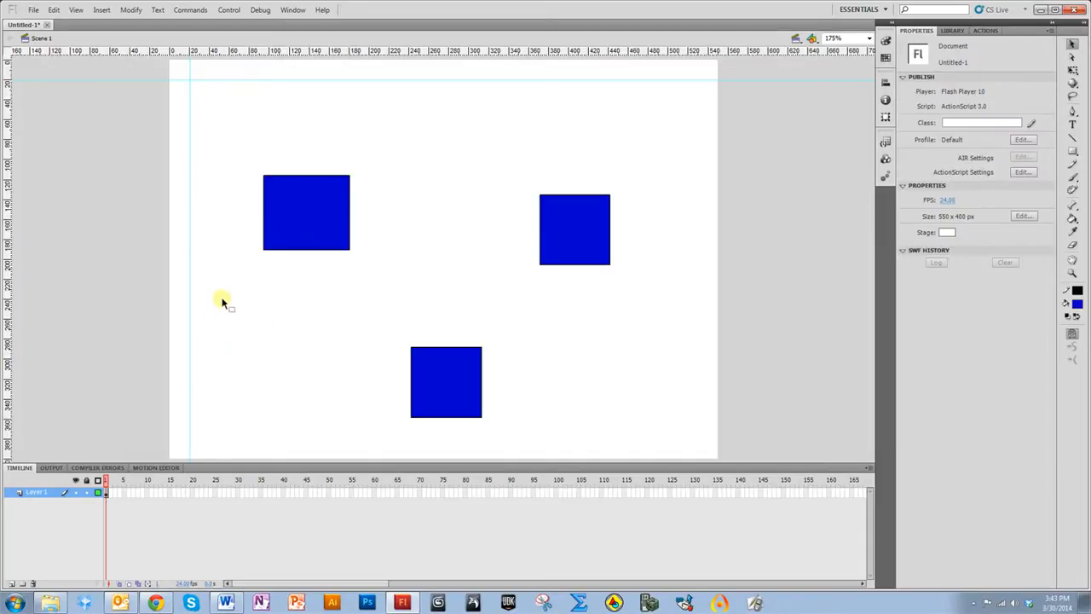
mouse_move(183, 143)
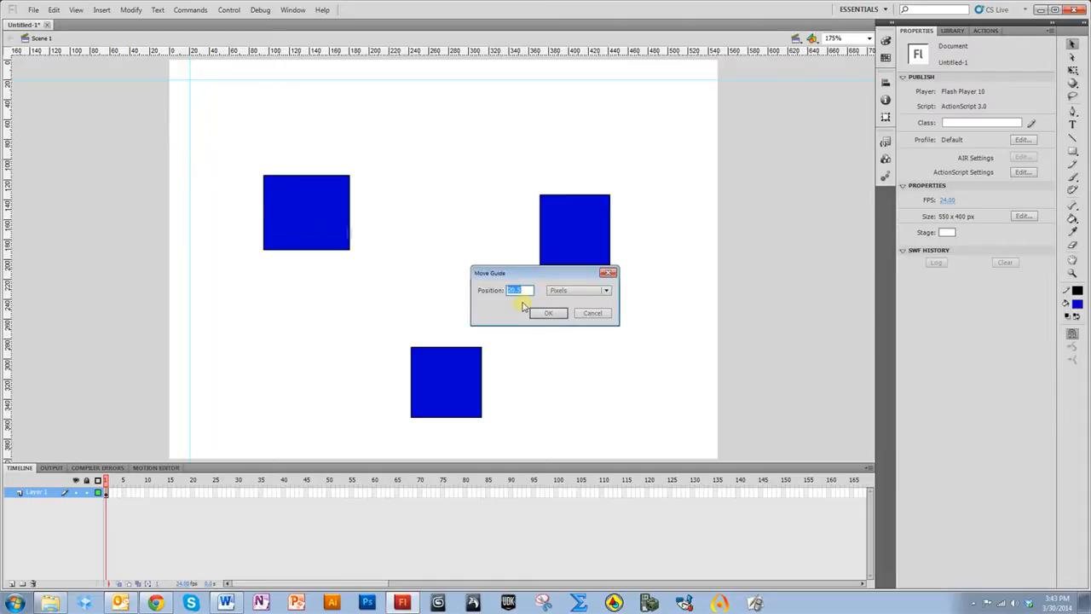
mouse_move(204, 64)
text(20)
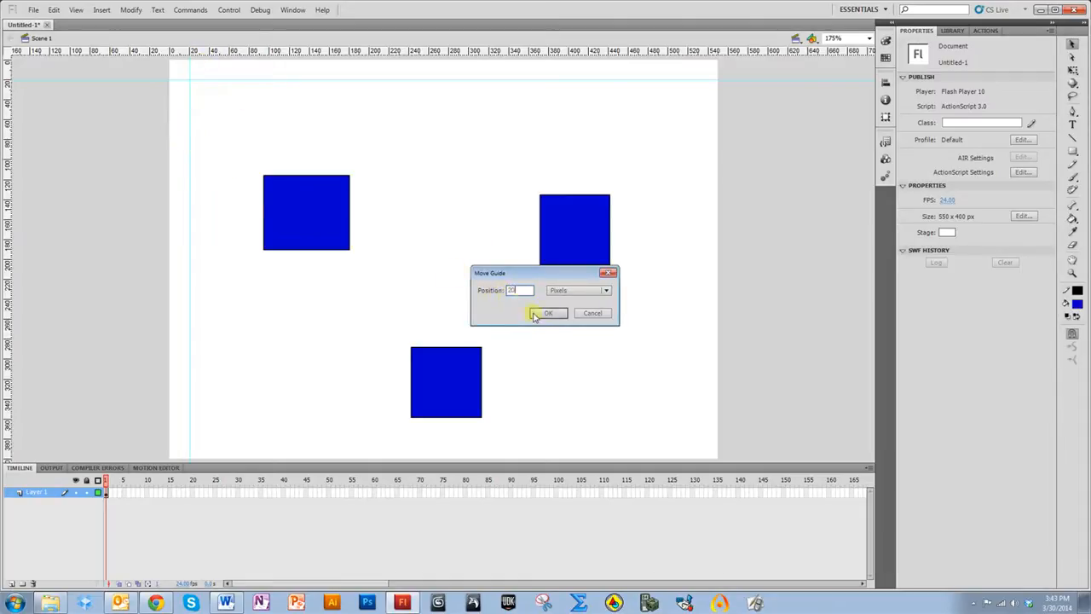
click(547, 313)
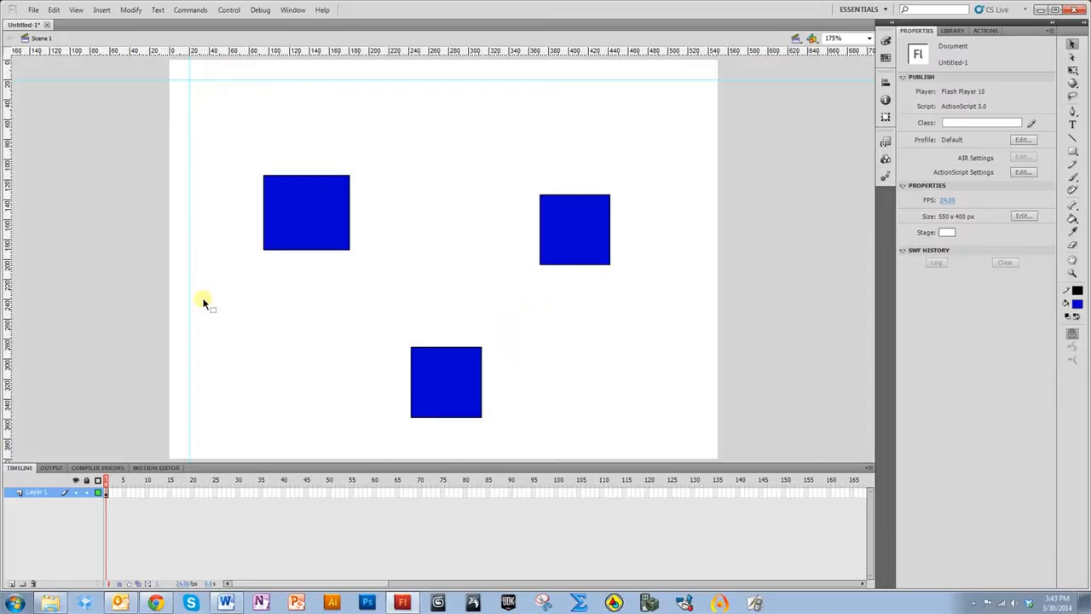
mouse_move(164, 211)
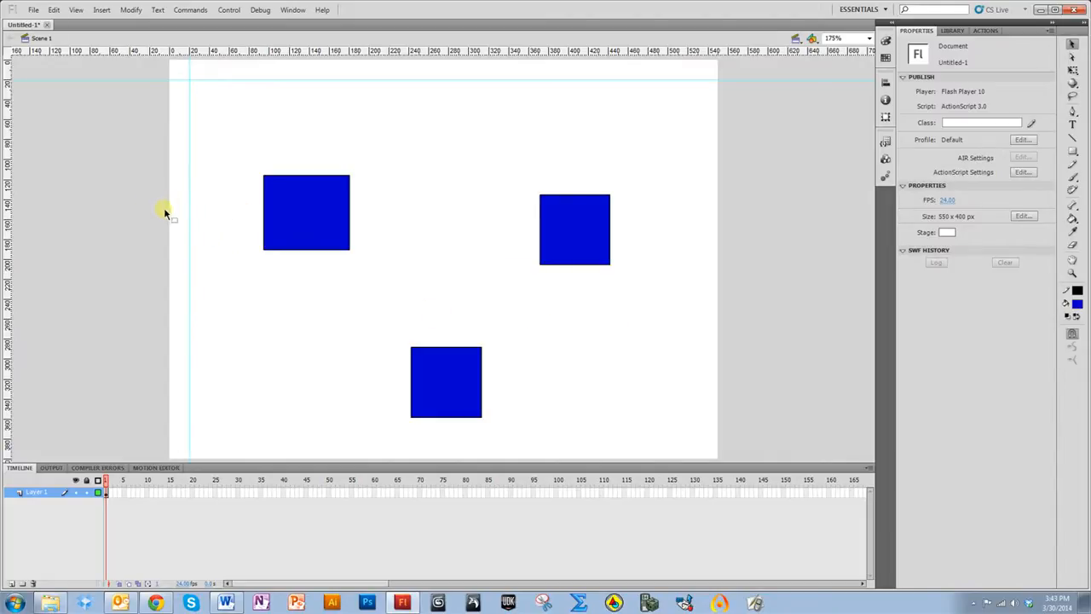
right_click(190, 212)
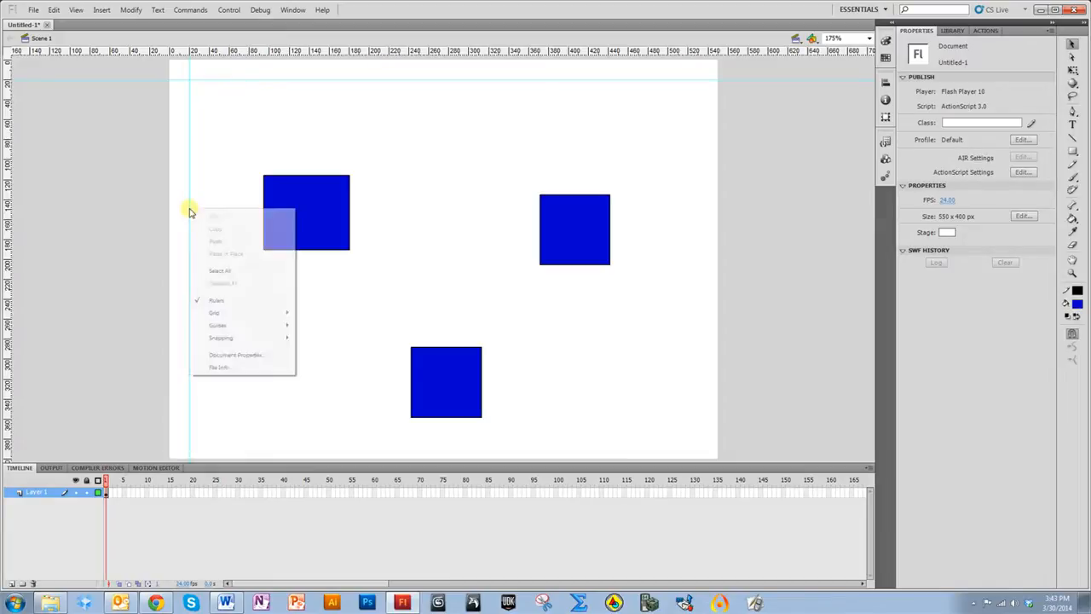
mouse_move(217, 325)
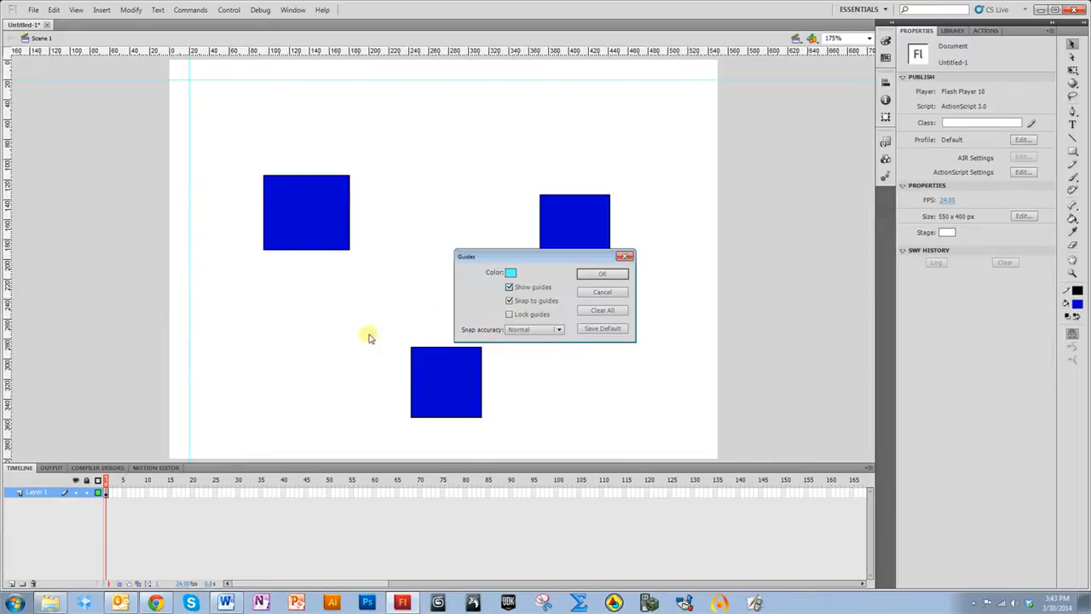
click(510, 271)
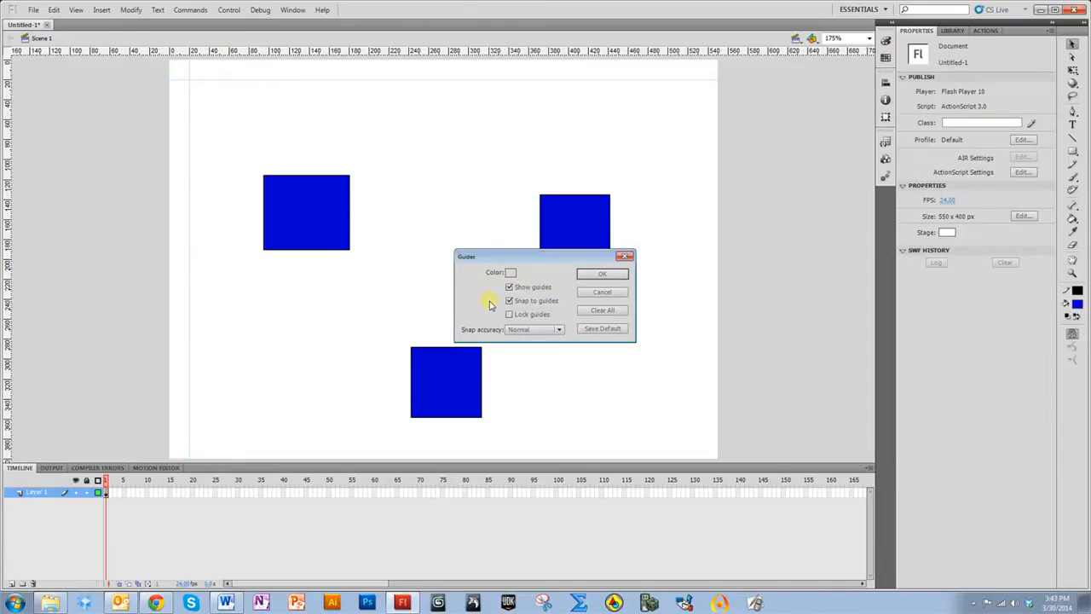
click(601, 273)
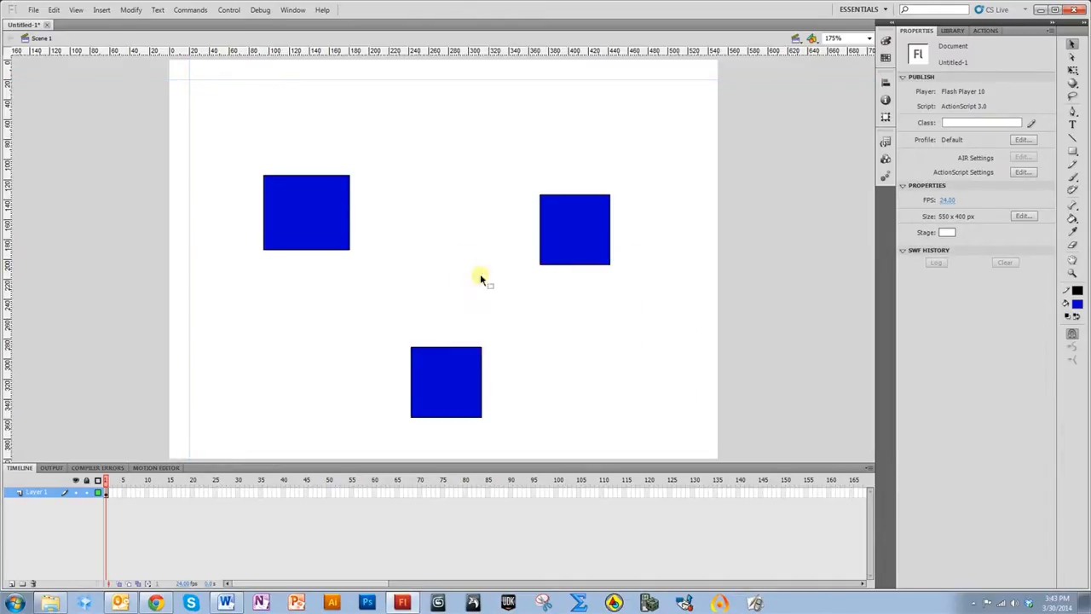
right_click(481, 278)
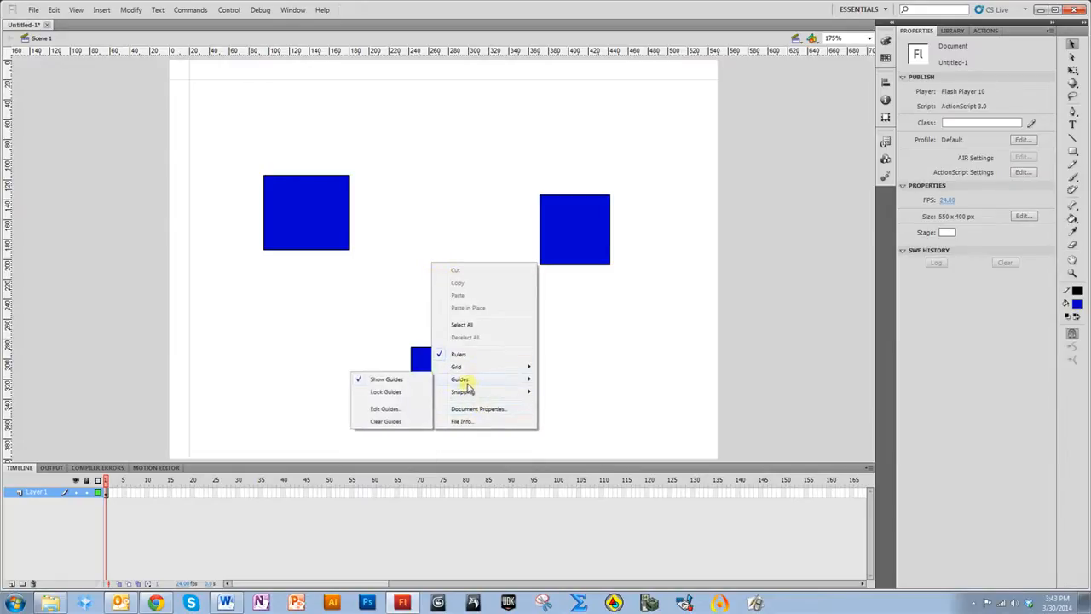
mouse_move(386, 421)
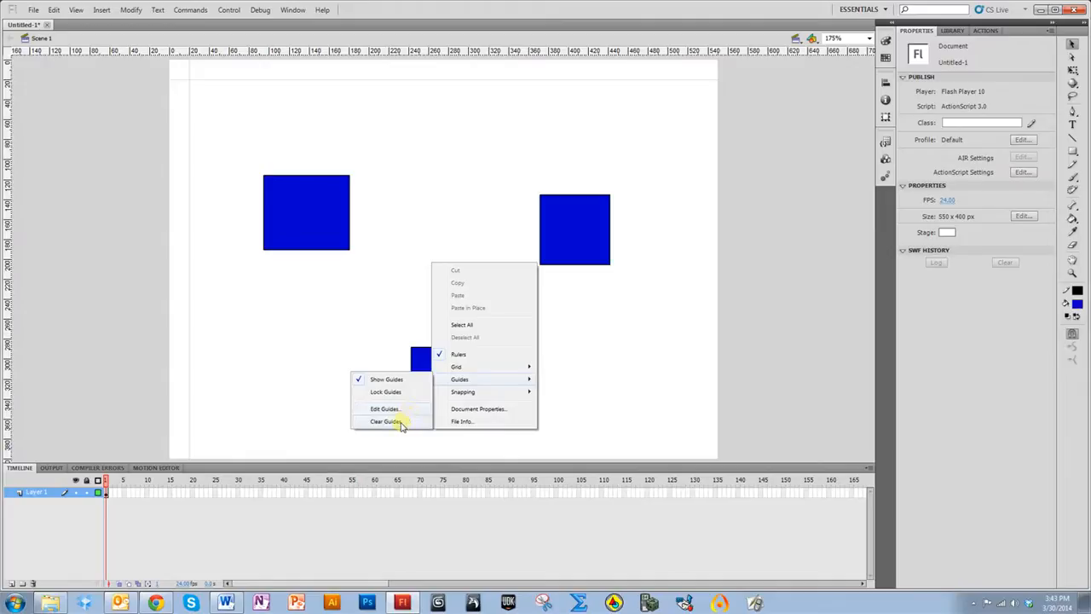
click(385, 408)
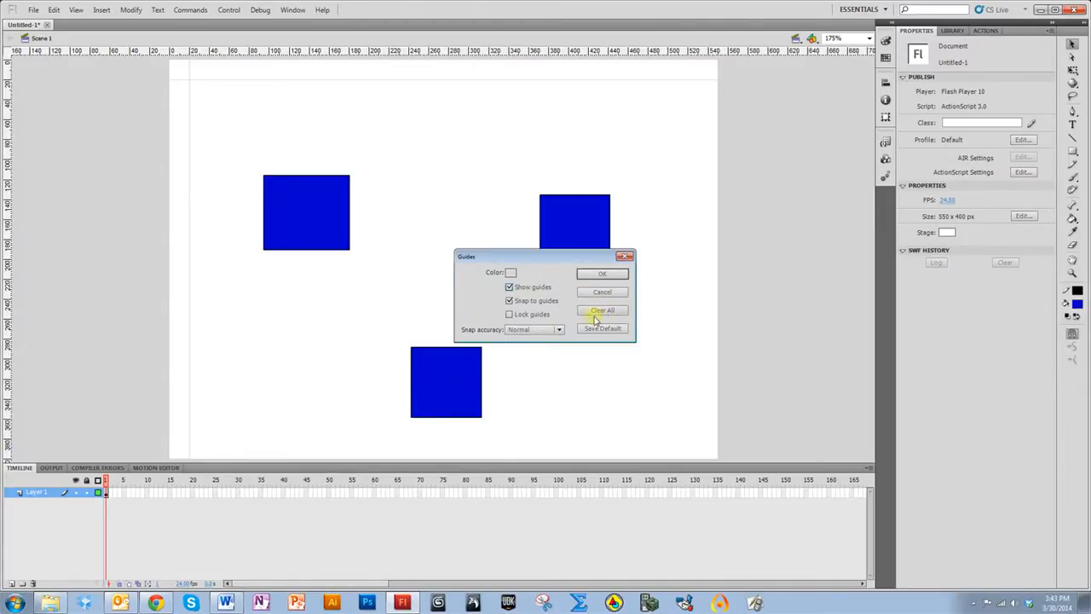
click(601, 309)
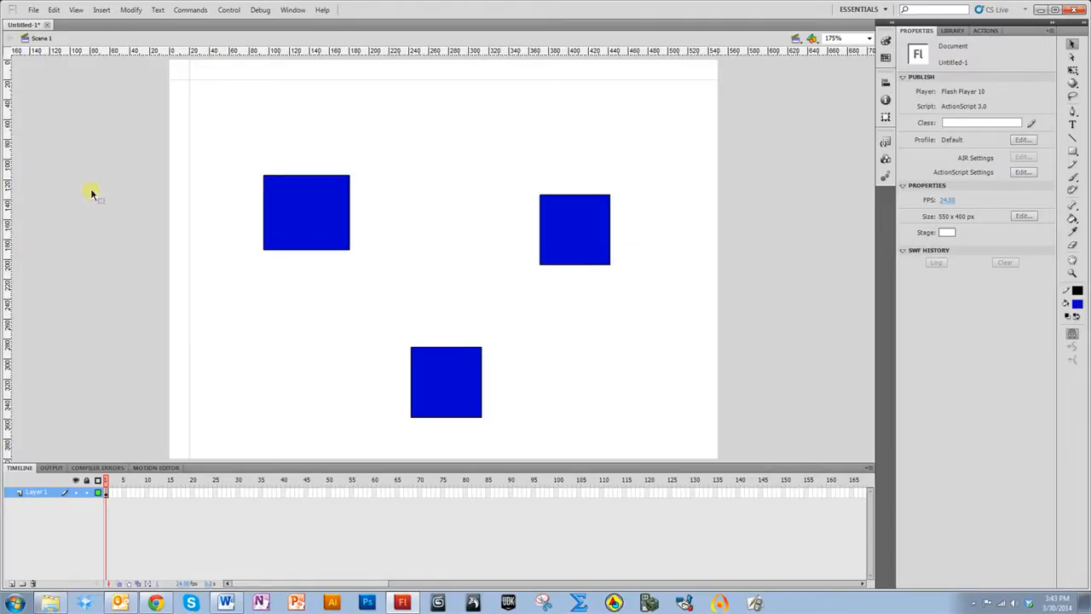
mouse_move(237, 109)
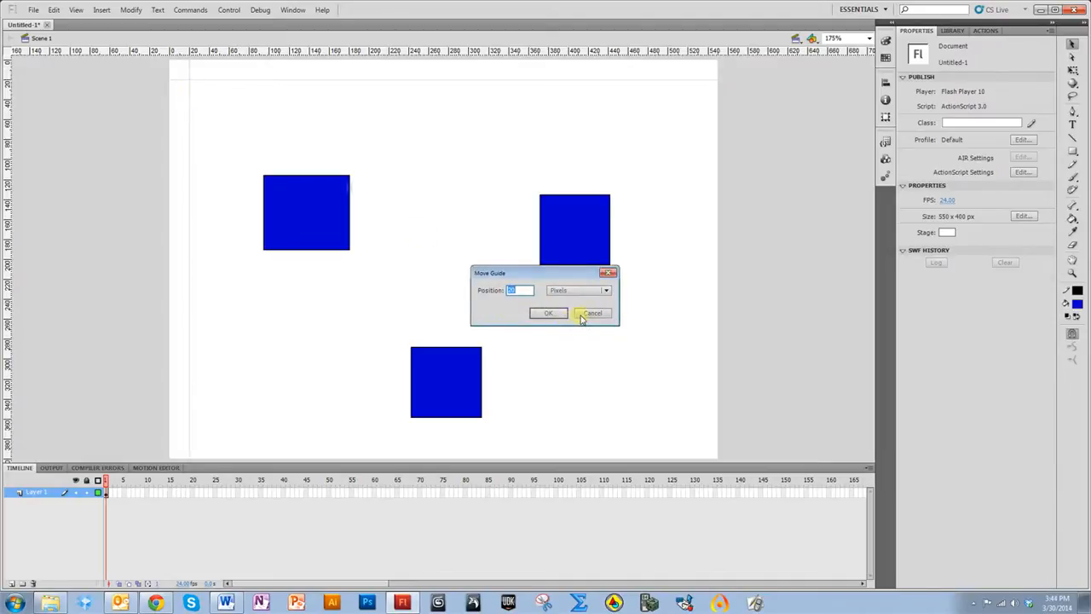
mouse_move(533, 309)
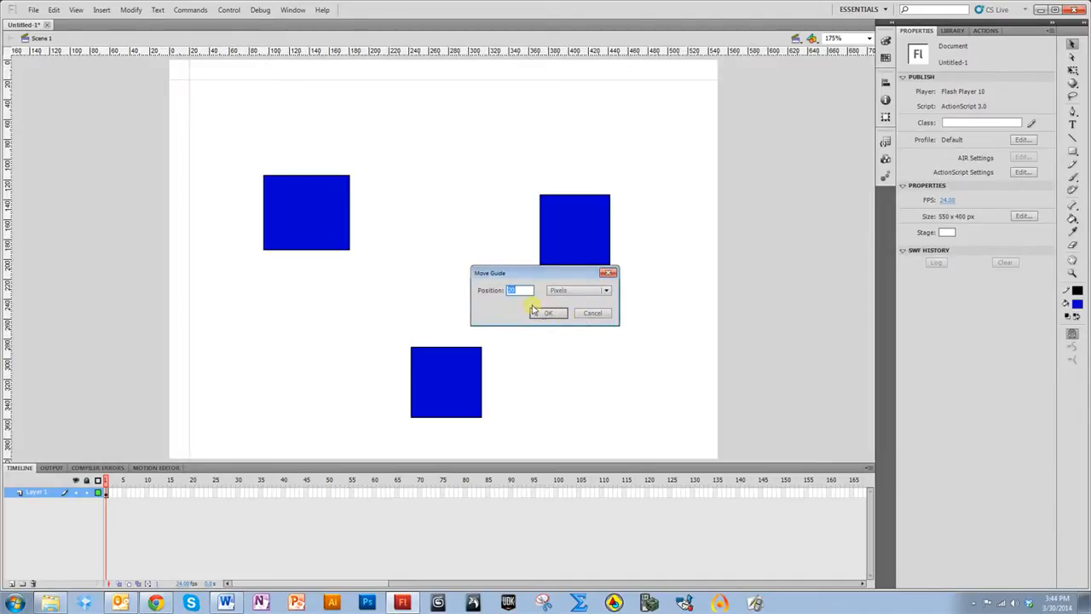
- Confirm the vertical guide's new position and open Edit Guides to make guides cyan
click(548, 312)
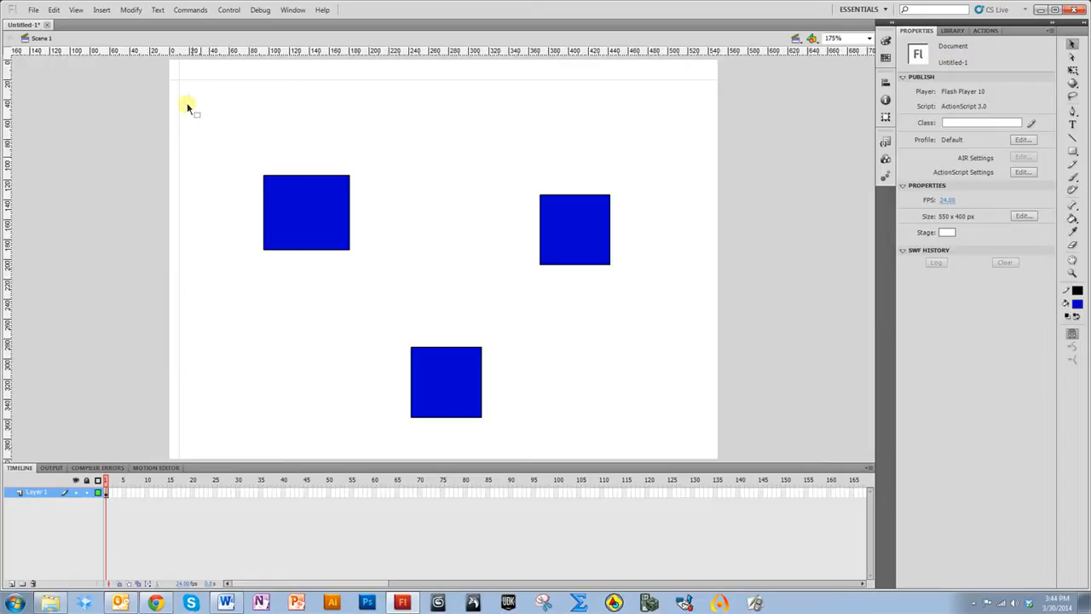
right_click(188, 106)
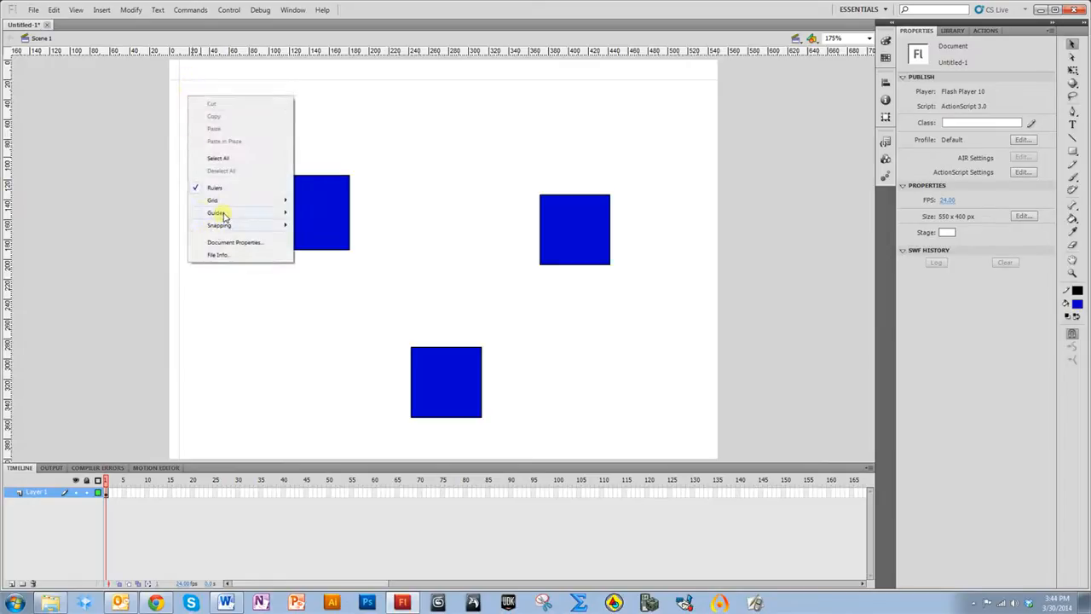
mouse_move(216, 212)
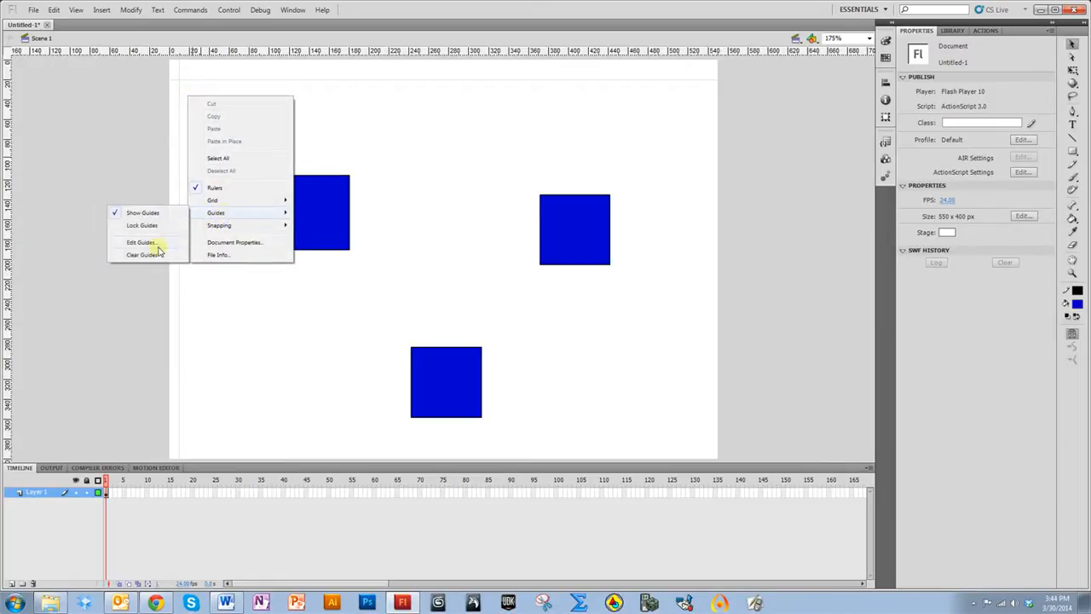
click(140, 242)
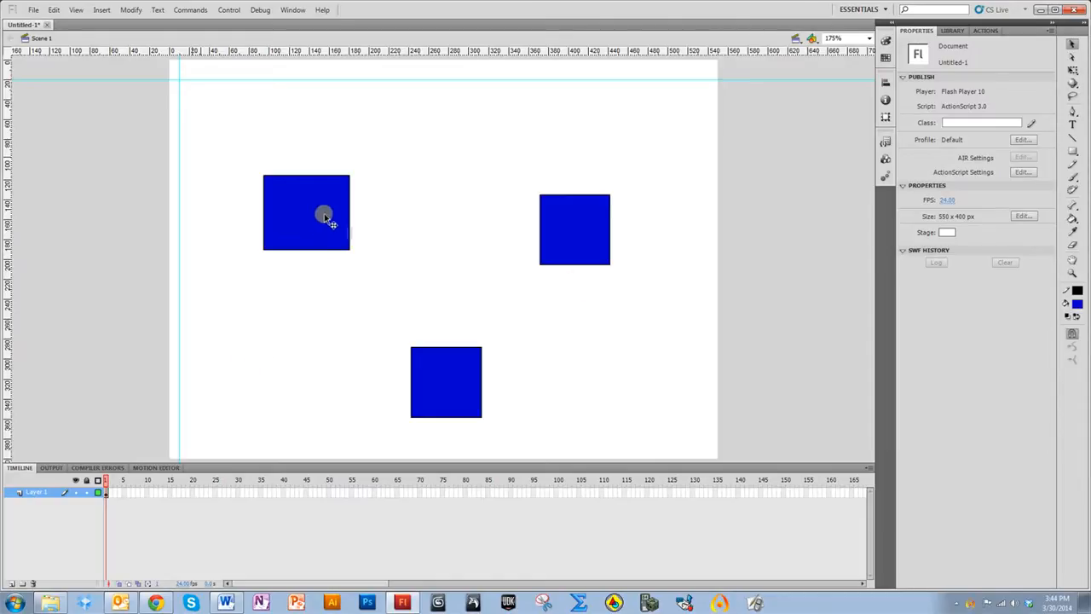
mouse_move(317, 237)
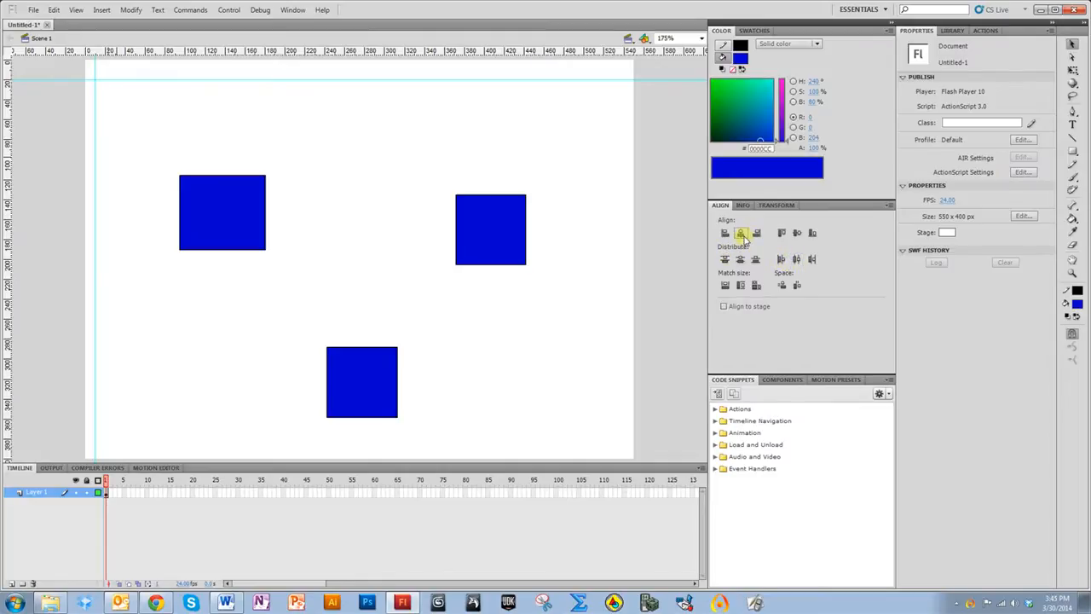
mouse_move(723, 233)
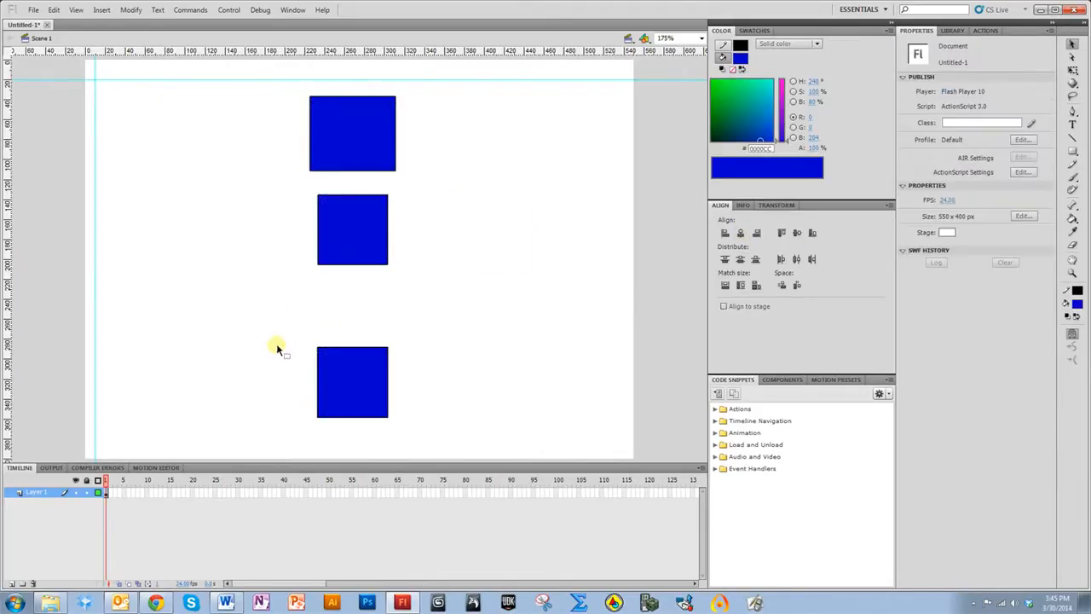
- Align the three blue squares along their top edges with the Align panel
click(758, 231)
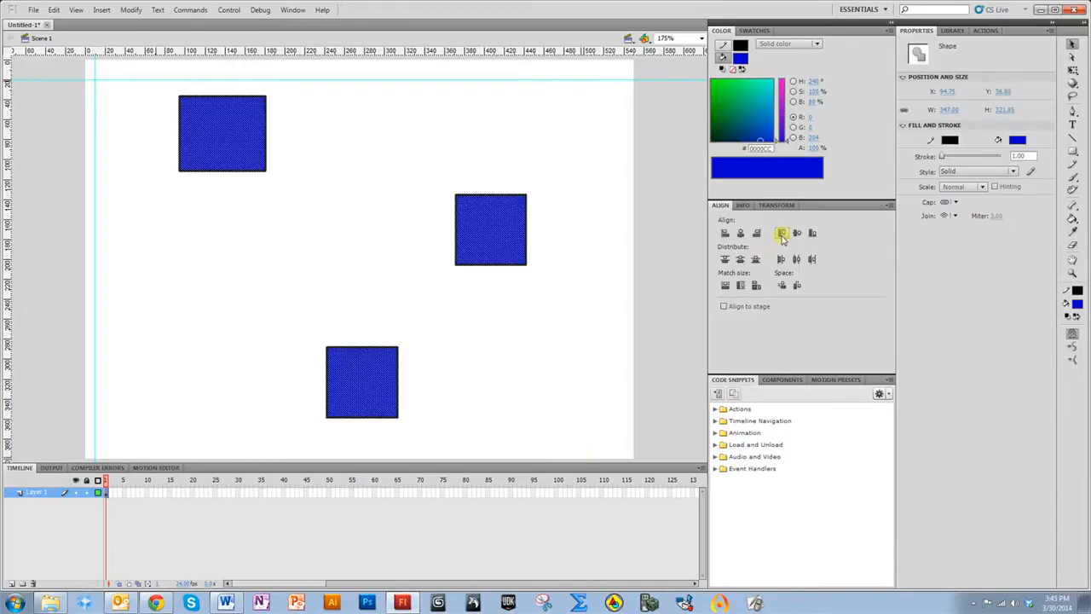
click(781, 232)
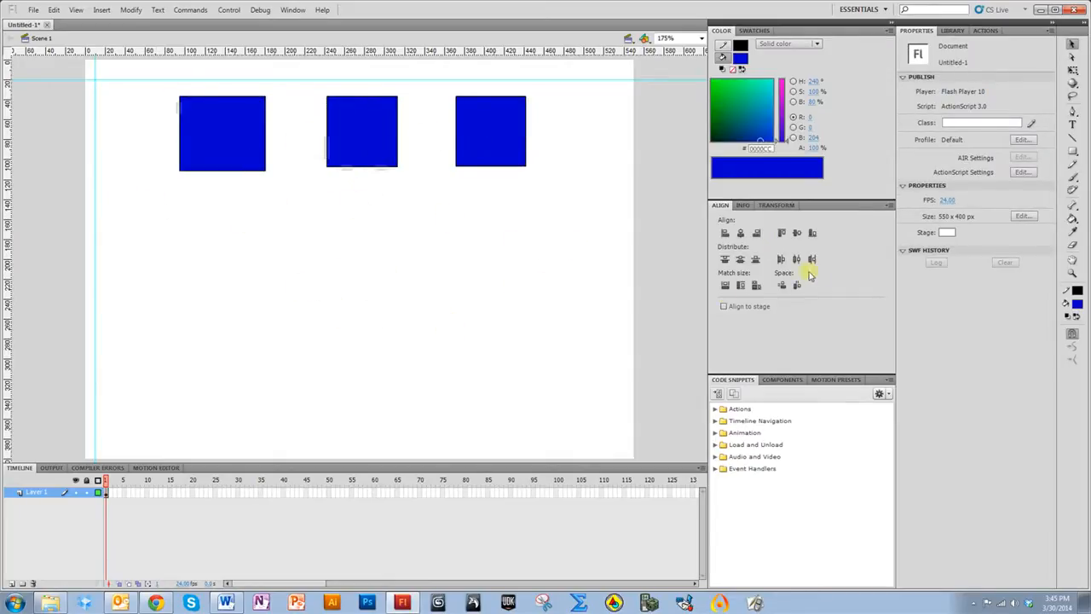
click(456, 286)
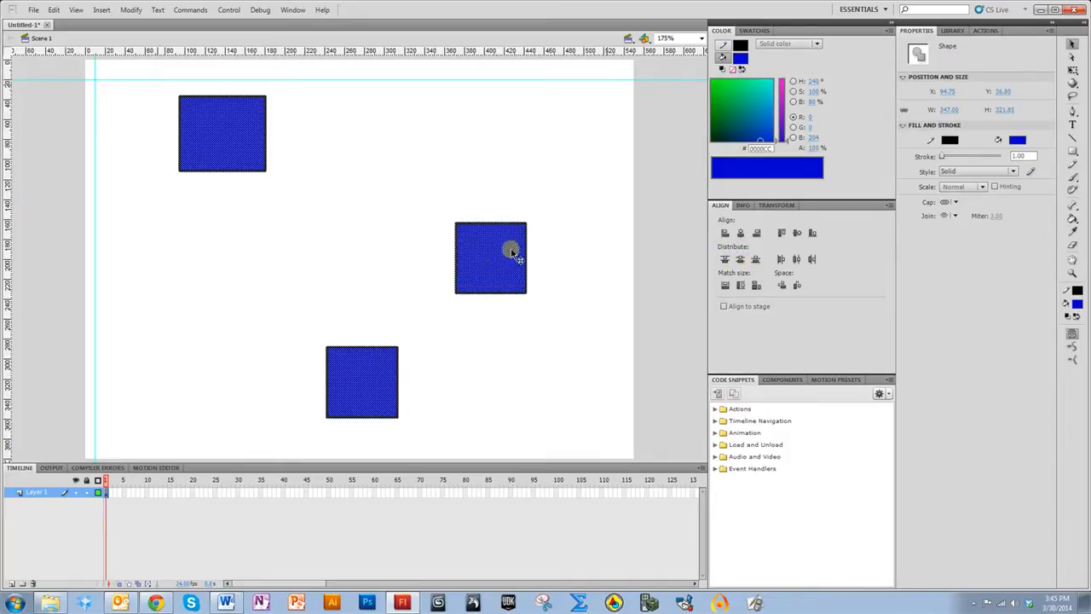
mouse_move(514, 296)
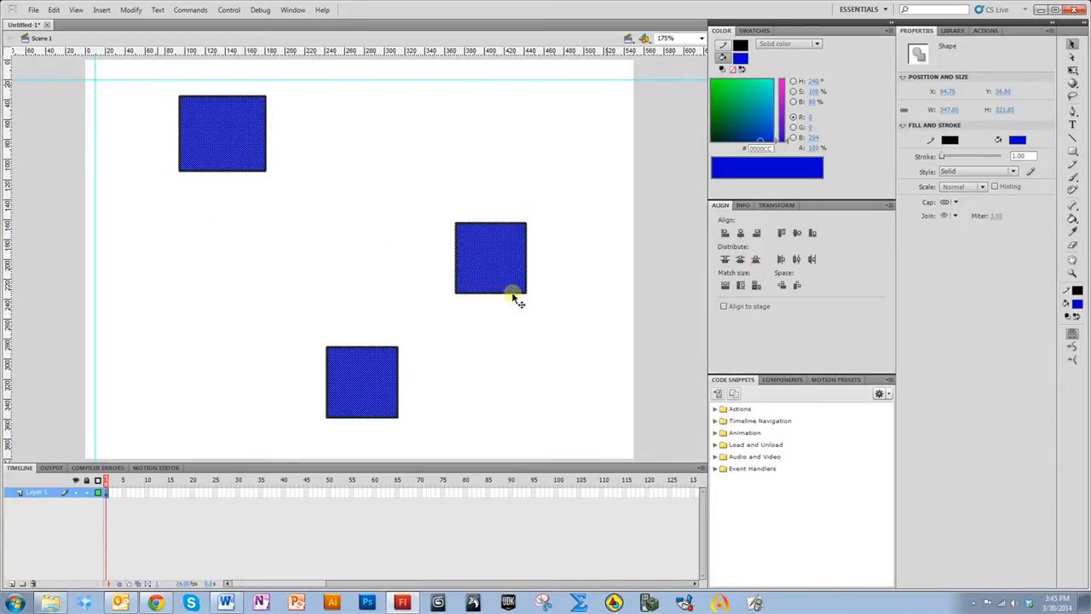
- Center the squares in one evenly spaced column, match width and height, then deselect
click(740, 232)
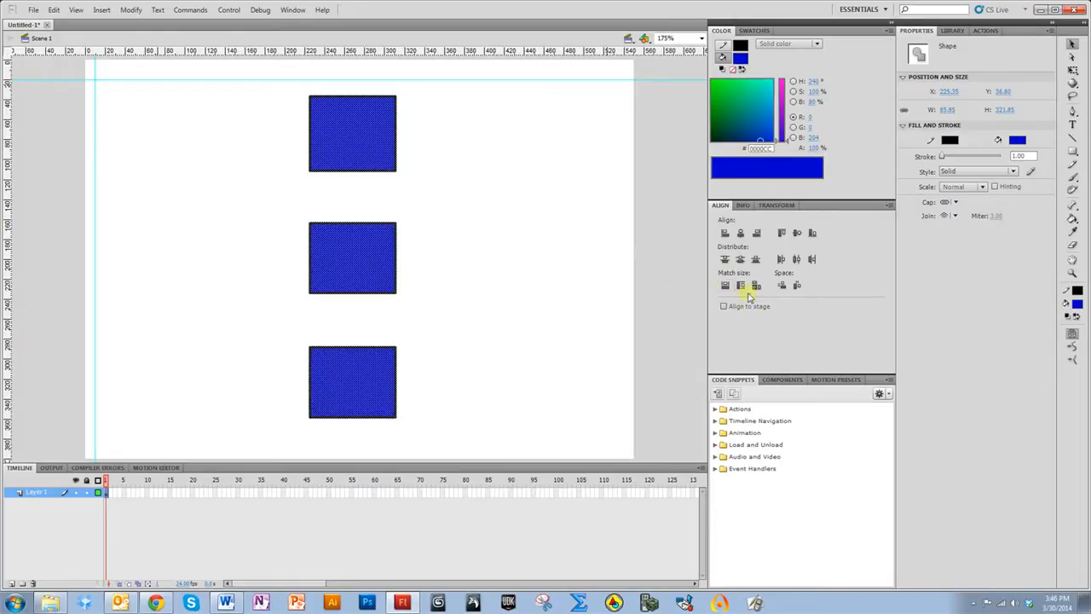
mouse_move(381, 279)
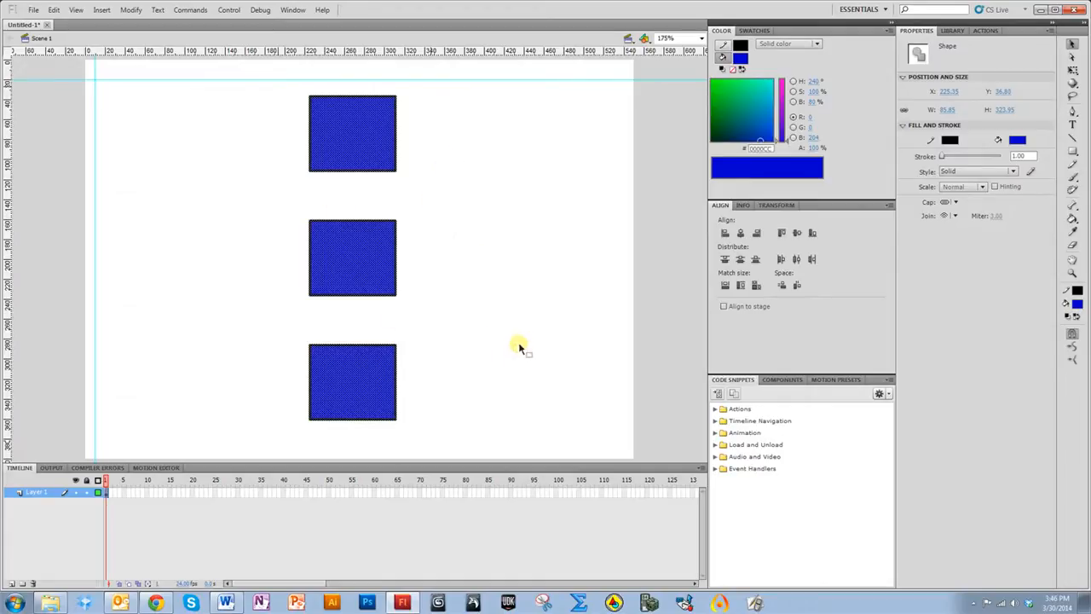
click(519, 348)
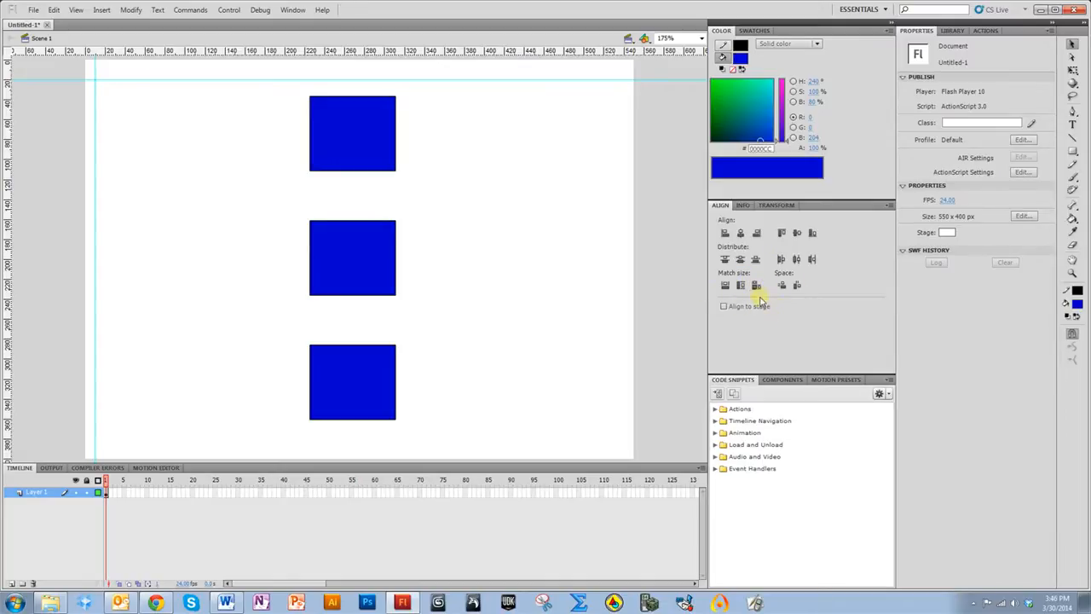
mouse_move(445, 200)
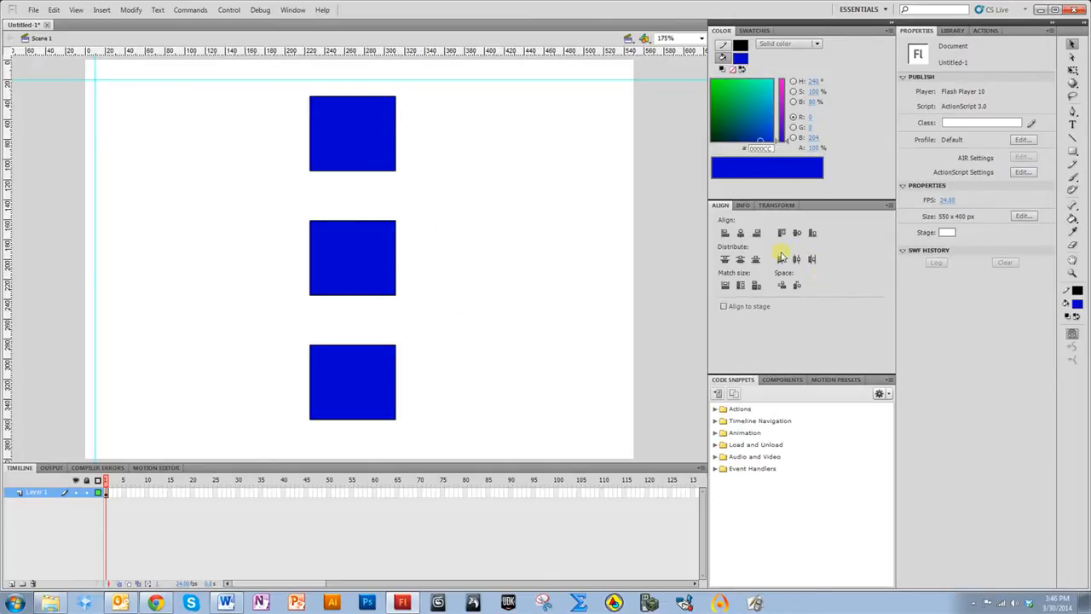
mouse_move(448, 313)
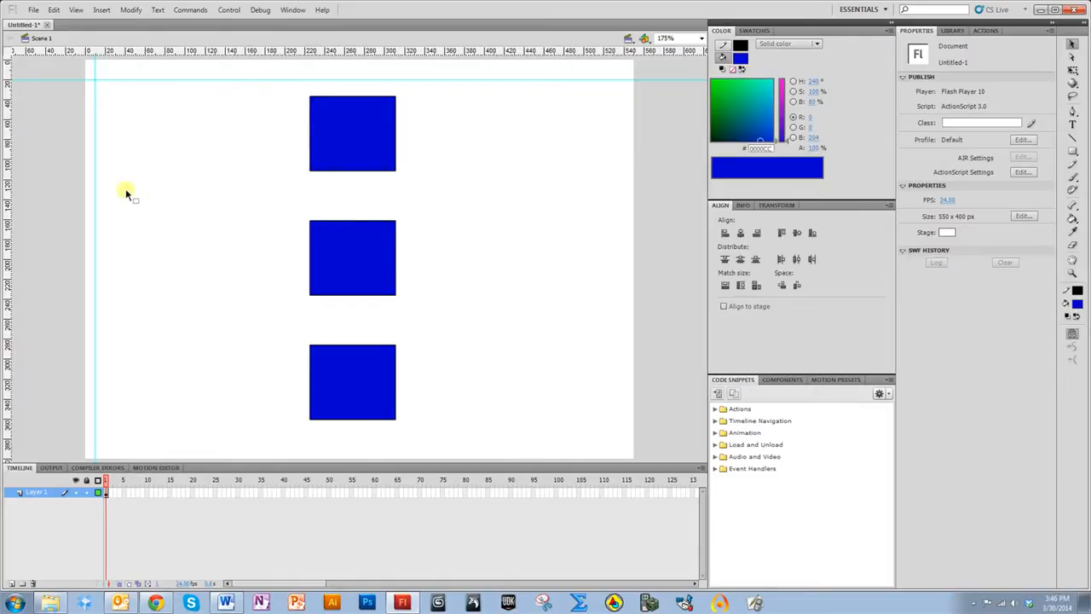
mouse_move(205, 187)
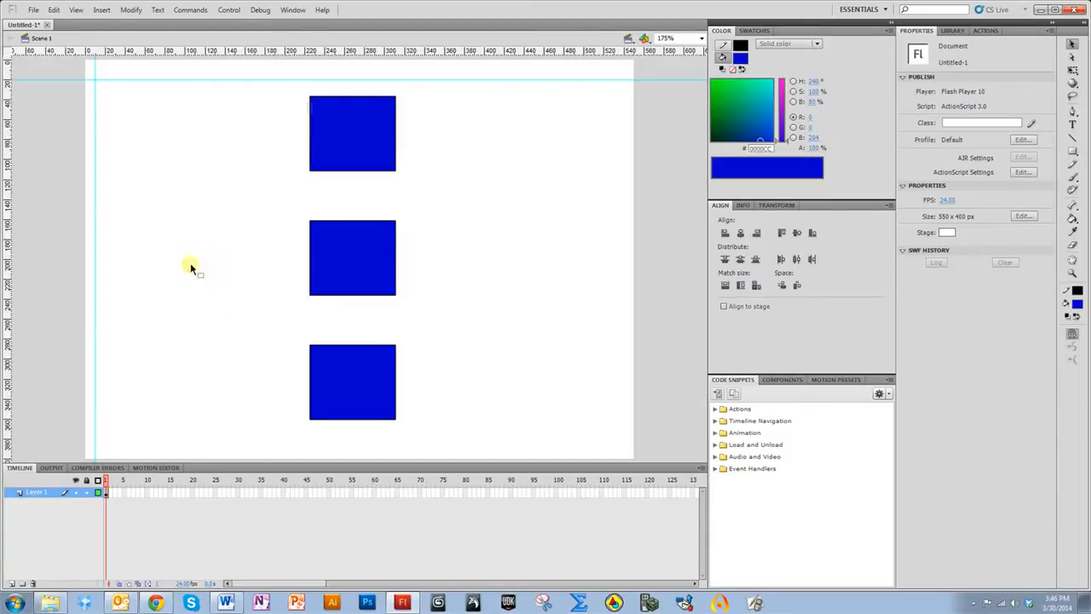
mouse_move(210, 142)
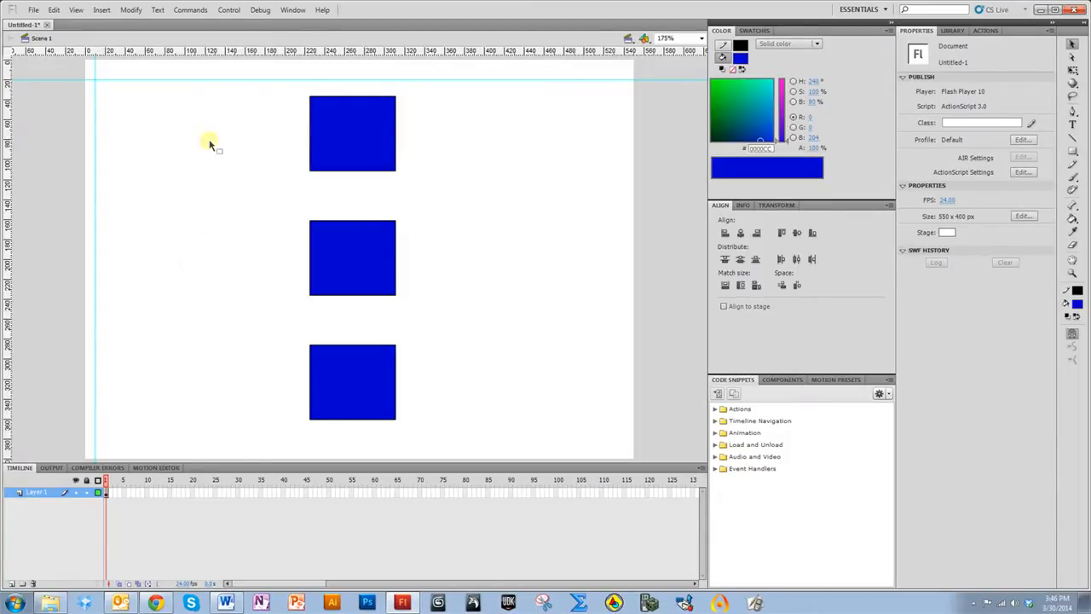
mouse_move(175, 260)
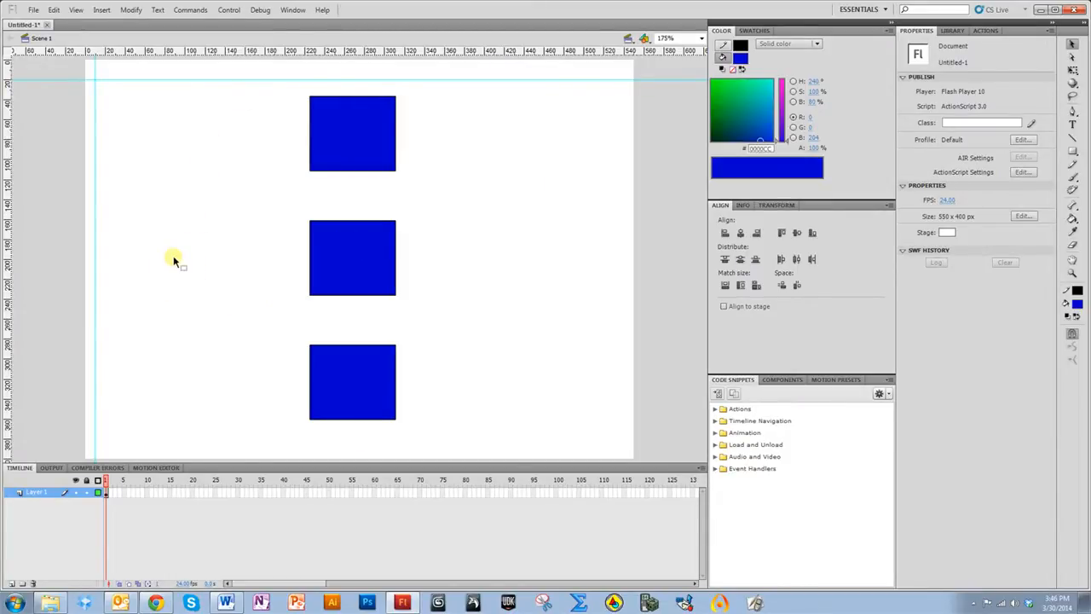